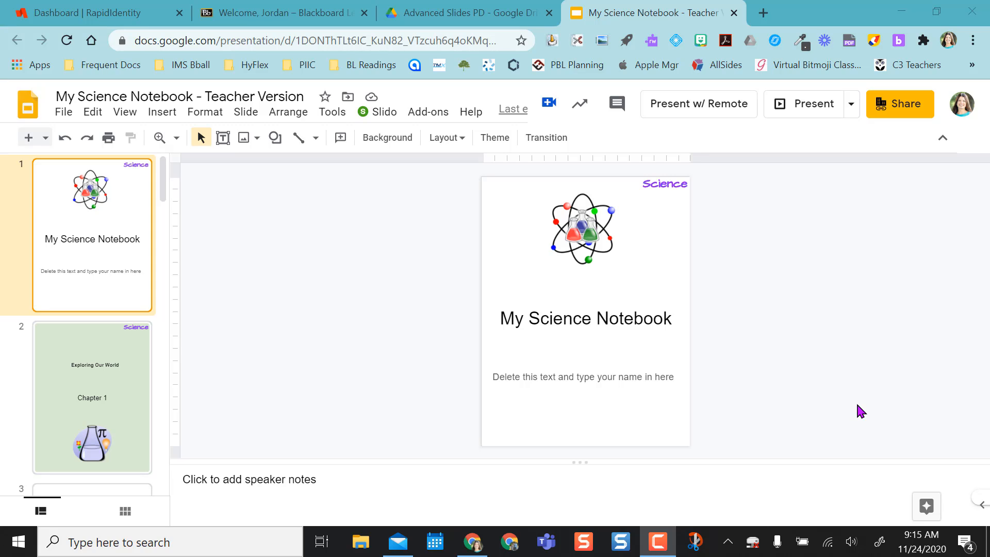
mouse_move(233, 112)
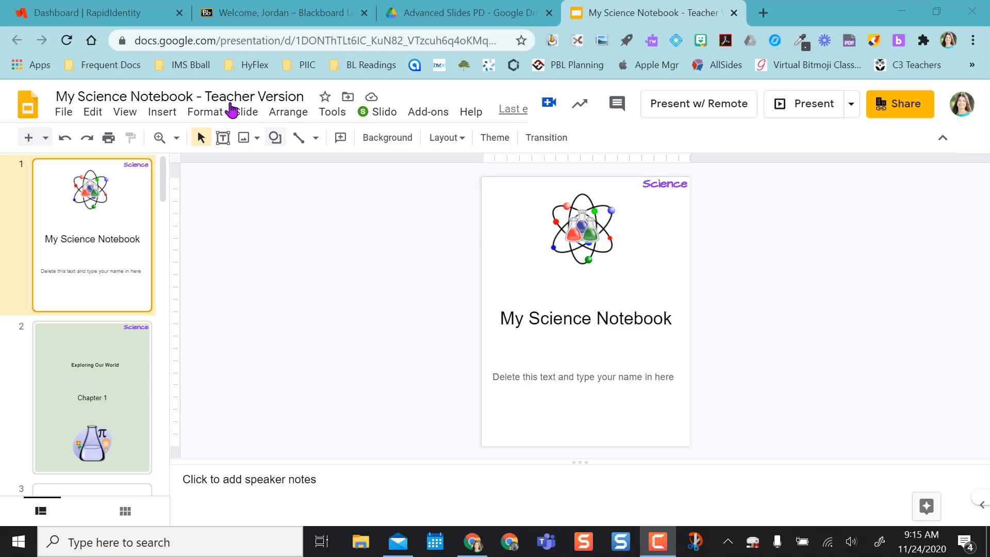
mouse_move(350, 312)
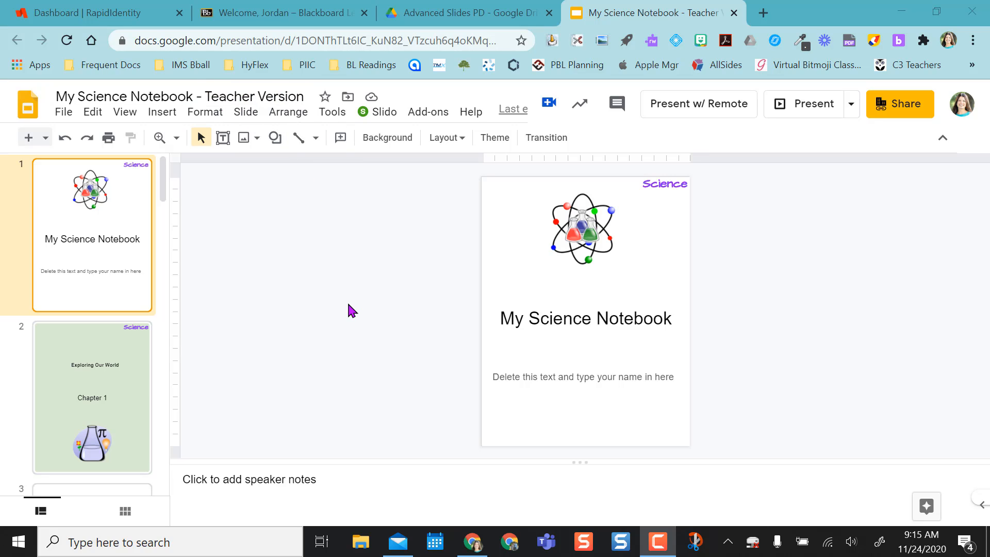
mouse_move(92, 259)
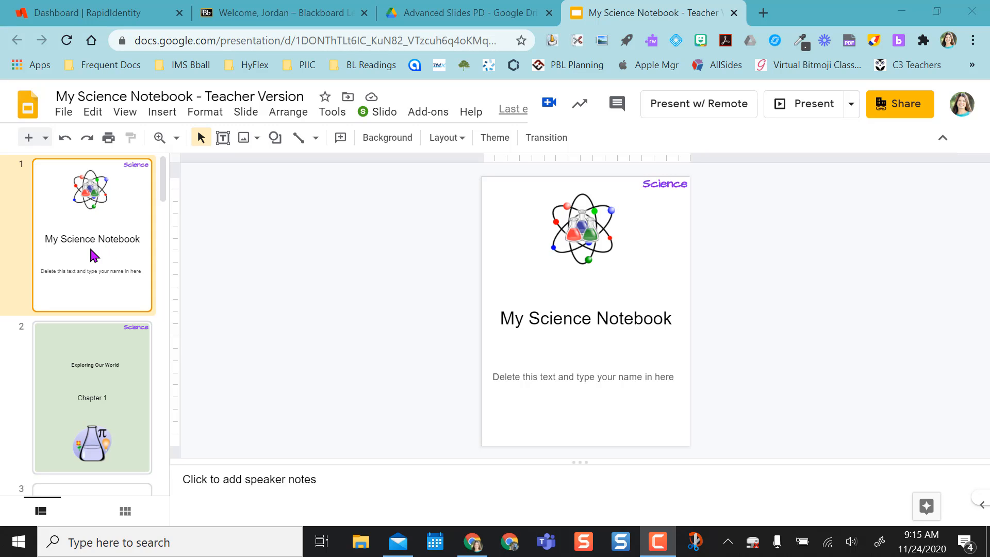
mouse_move(92, 263)
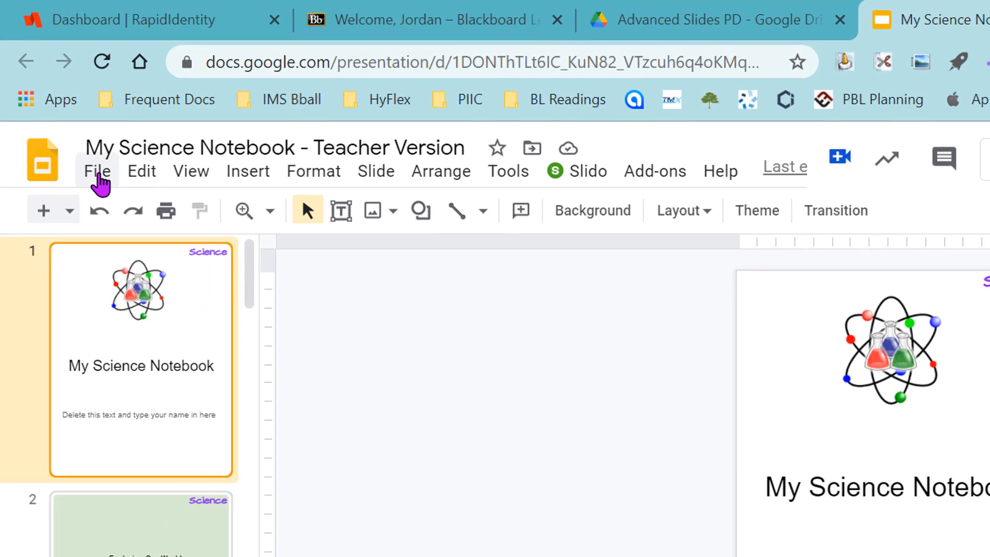
Step: Review the teacher presentation's page setup and preset sizes without changing anything
left_click(97, 171)
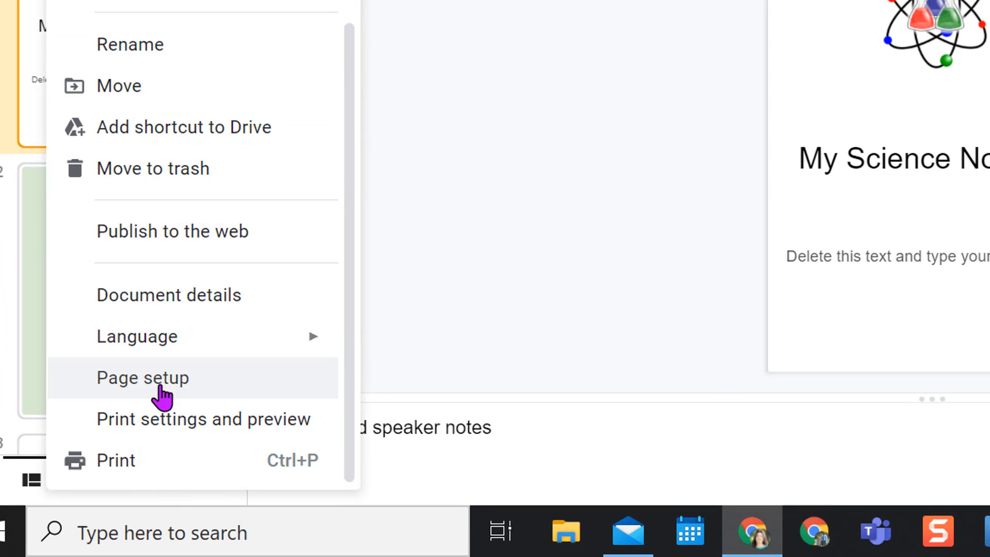
left_click(142, 377)
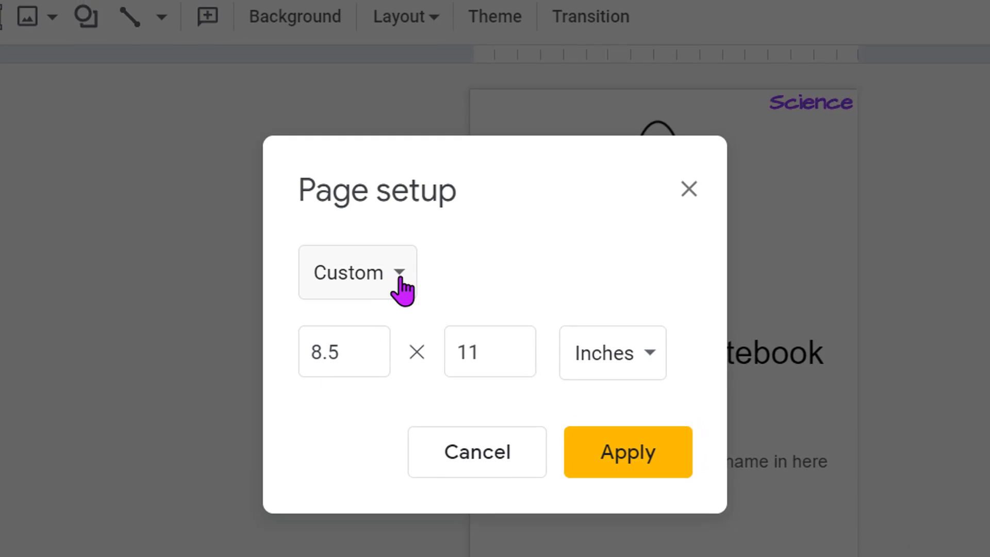
left_click(317, 355)
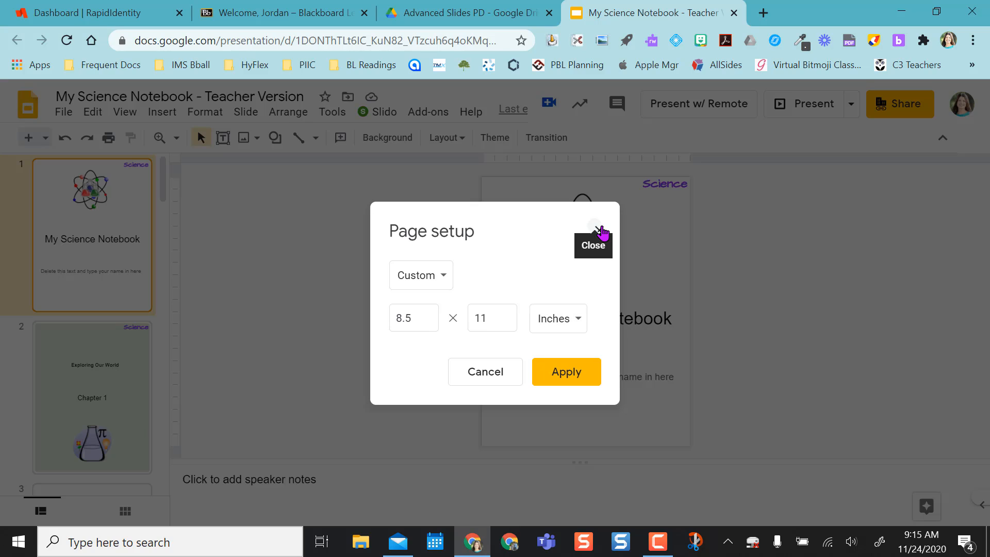
left_click(595, 227)
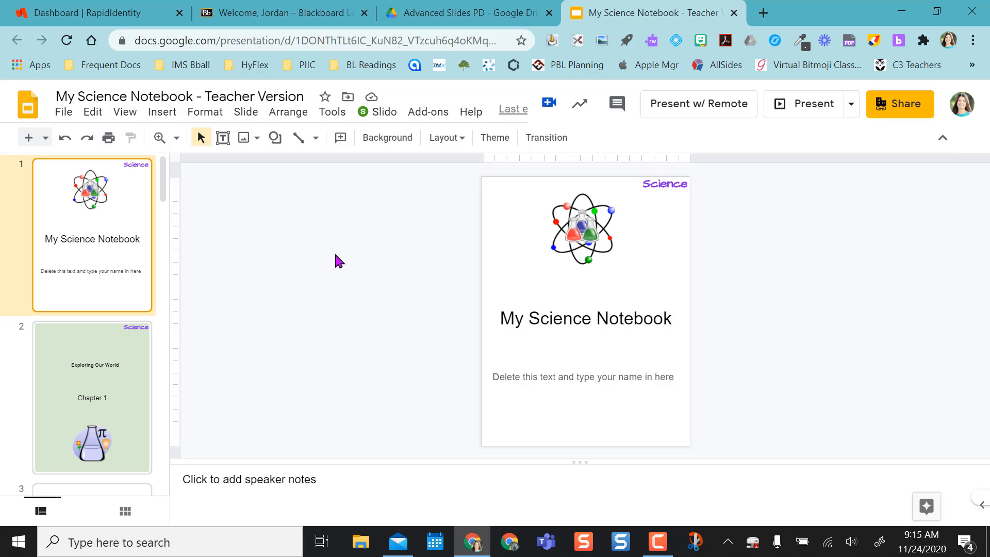
mouse_move(83, 337)
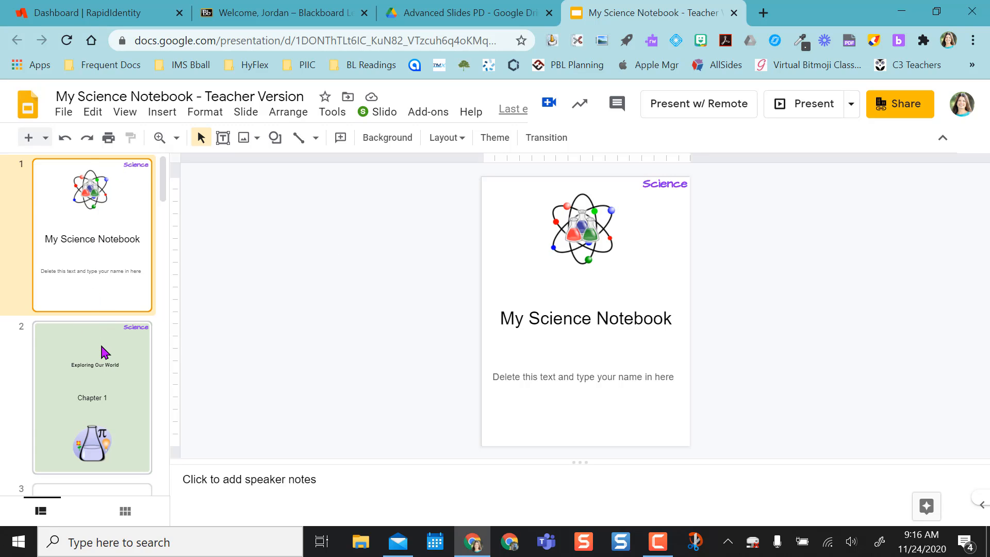
scroll("down", 3)
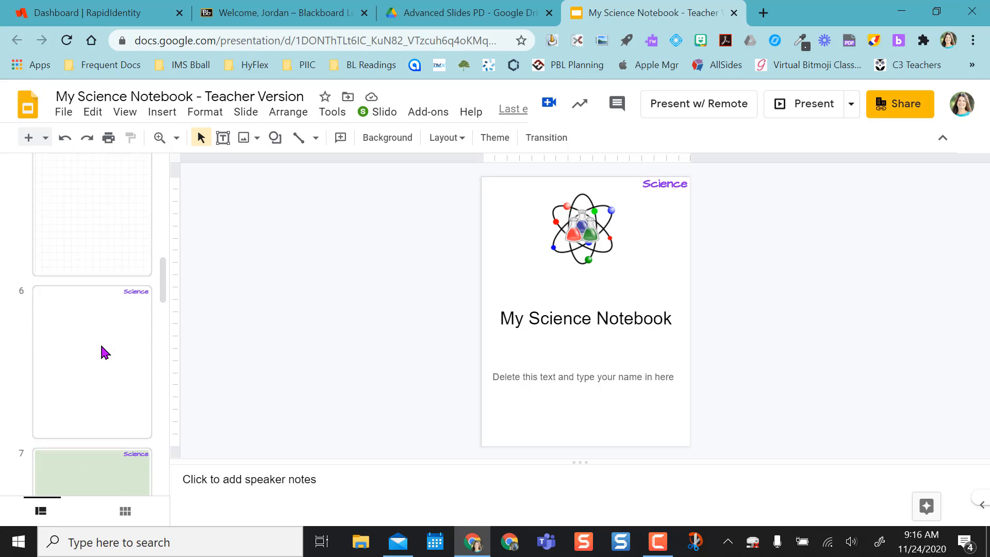
scroll("down", 3)
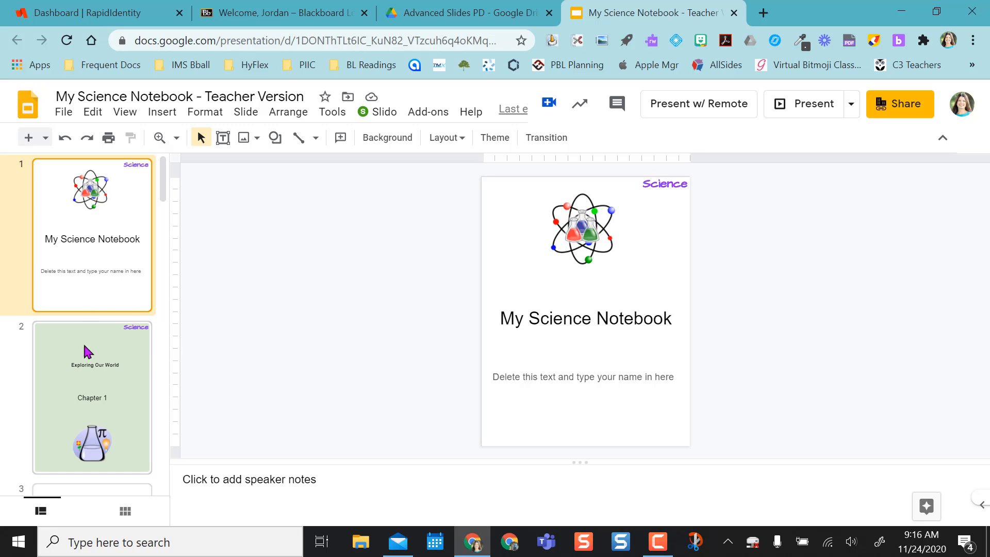
scroll("down", 3)
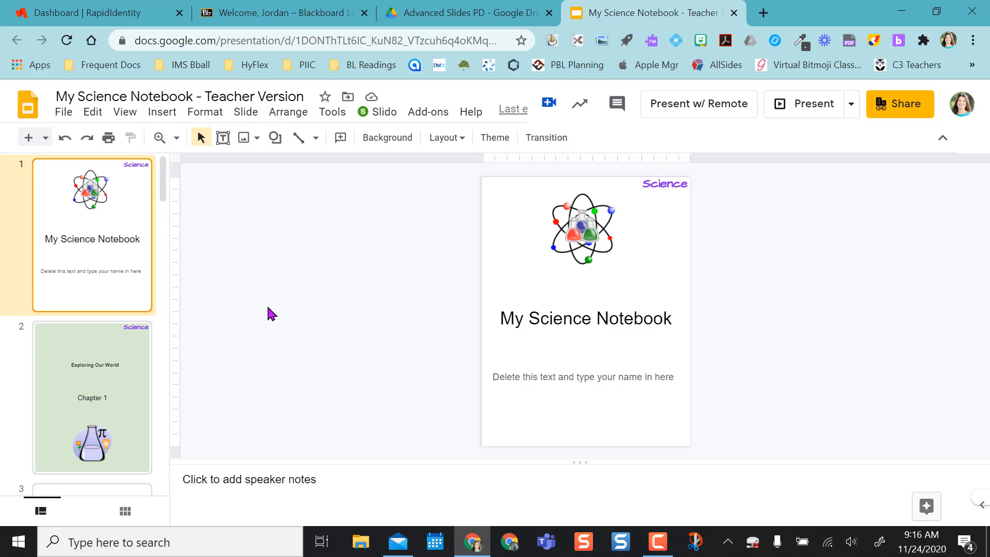
Step: Create a new Google Slides presentation inside the shared Advanced Slides PD folder
left_click(466, 11)
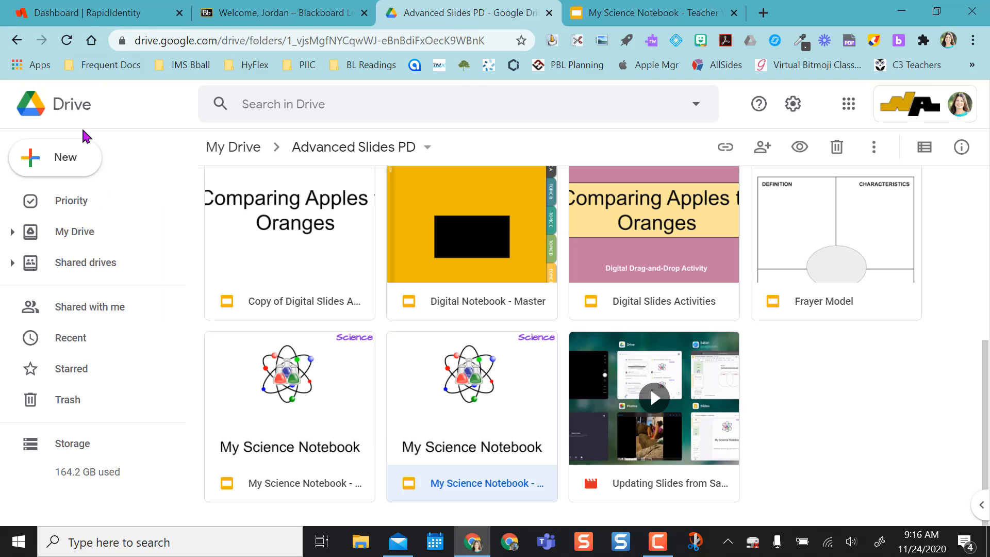
left_click(55, 157)
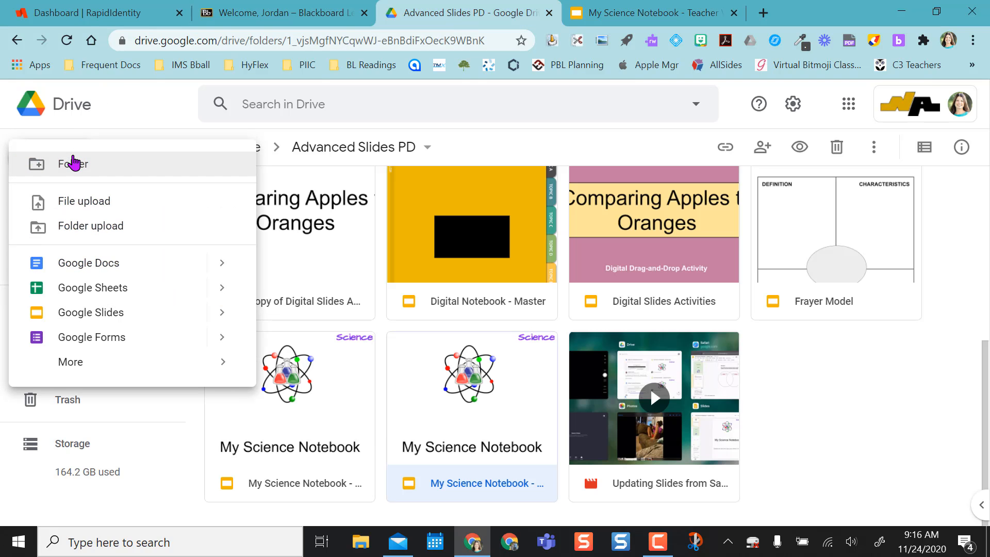
mouse_move(78, 312)
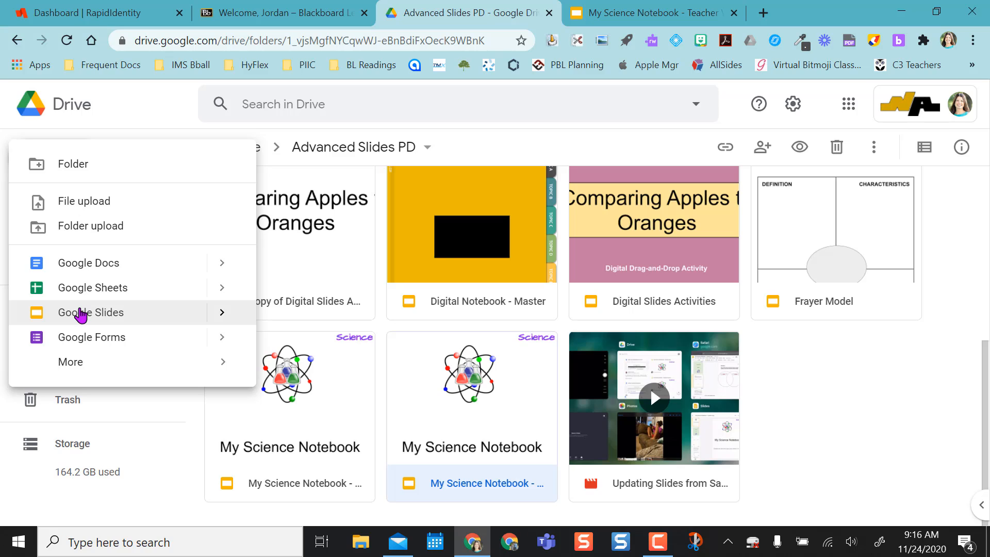
left_click(91, 312)
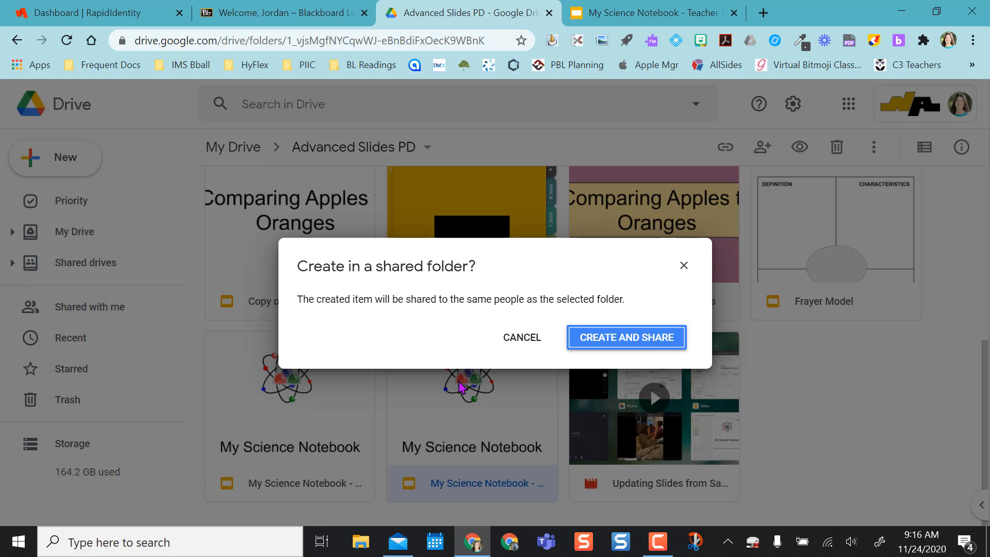
left_click(627, 337)
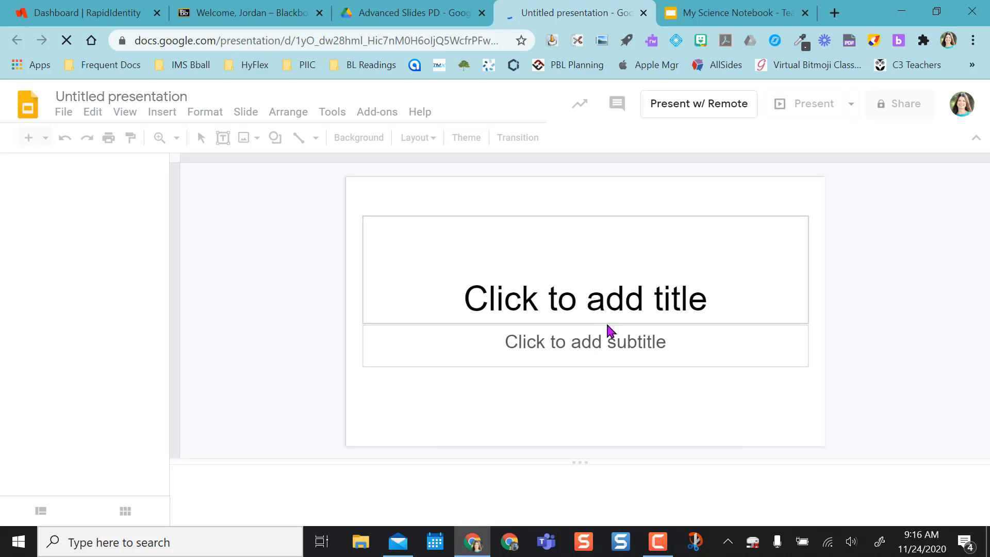
Step: Title the new deck 'My Science Notebook - Student Version' by adapting the teacher title
left_click(734, 13)
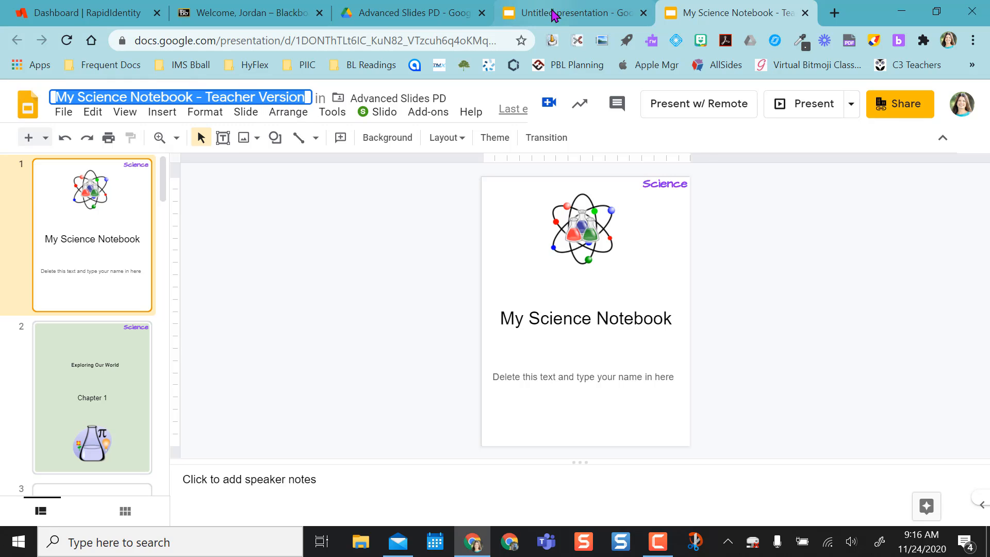
left_click(557, 13)
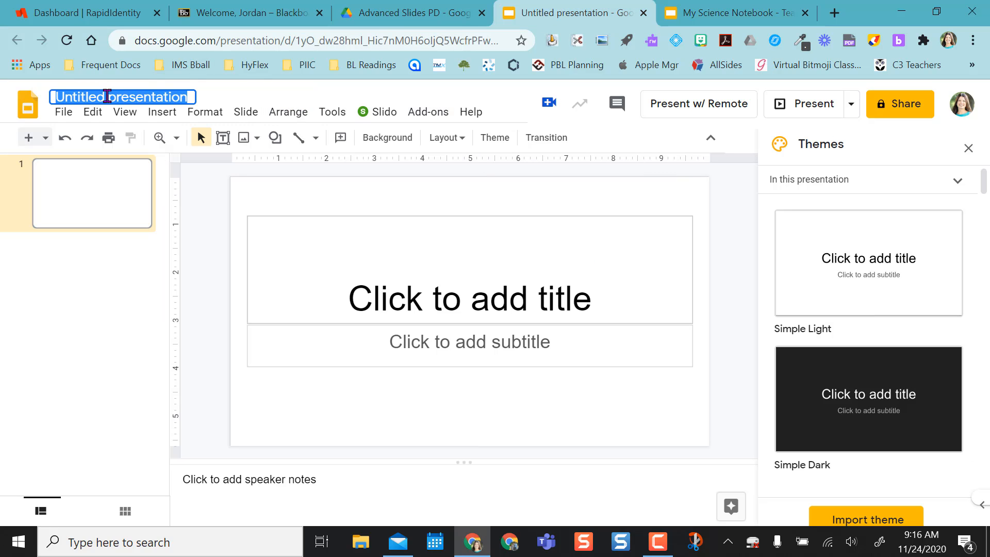
type("My Science Notebook - Teacher Version")
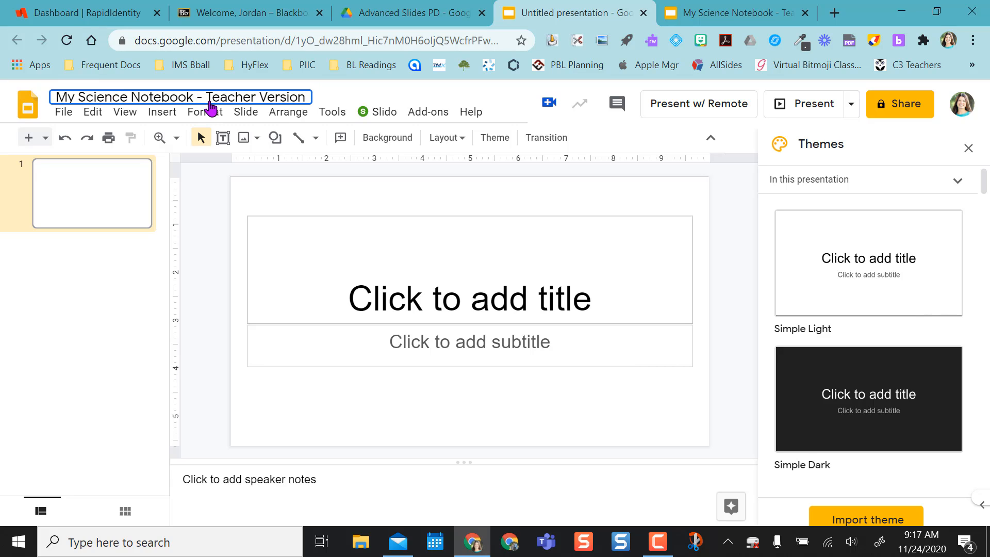
double_click(229, 97)
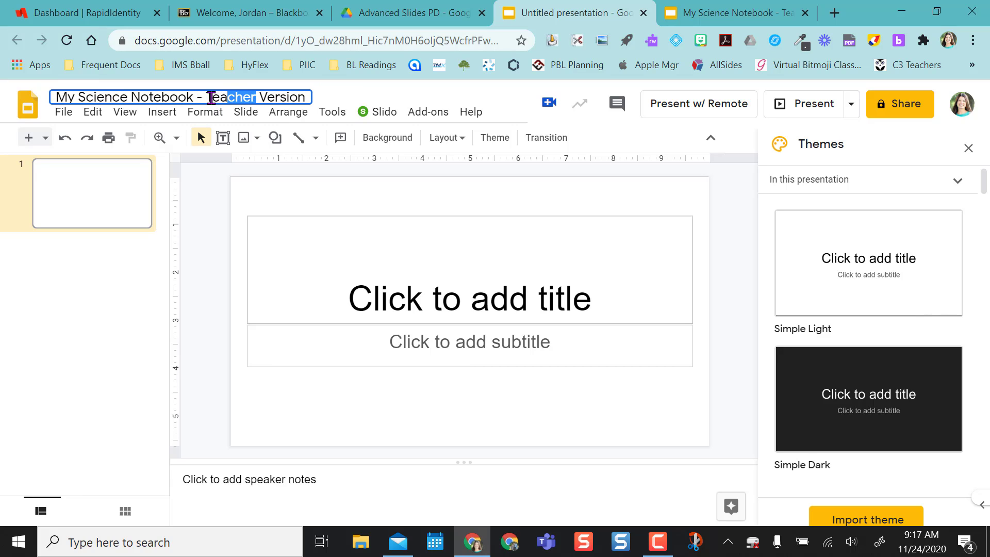
type("Student")
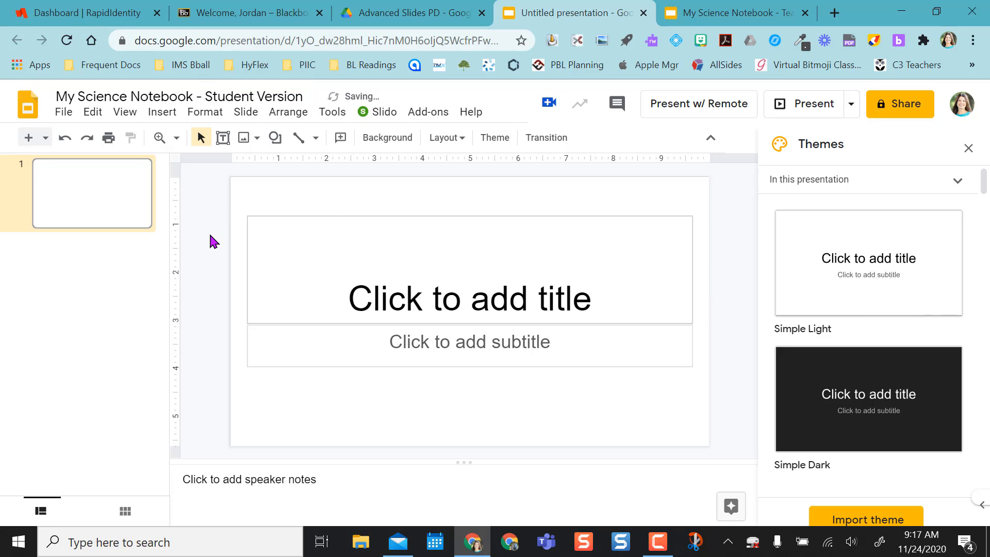
left_click(967, 148)
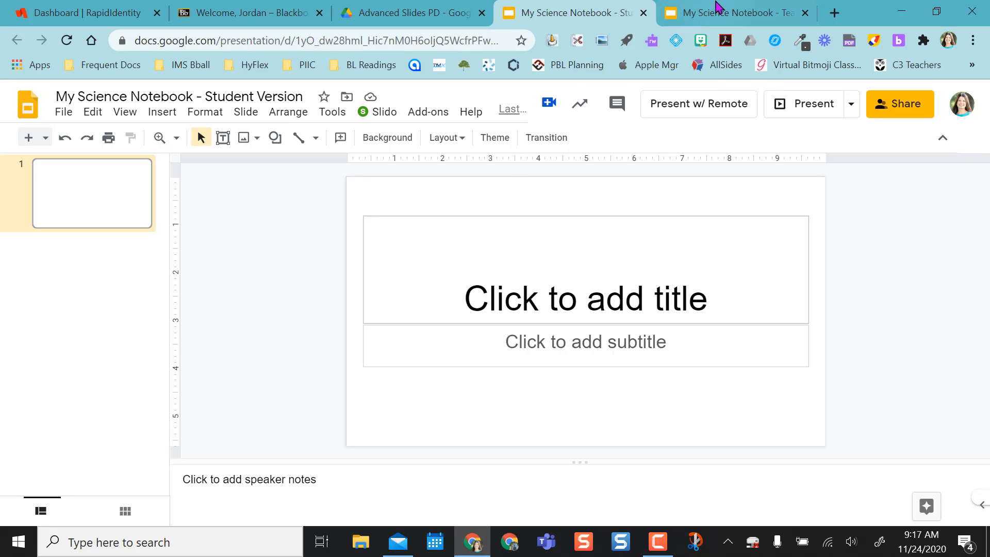
left_click(732, 13)
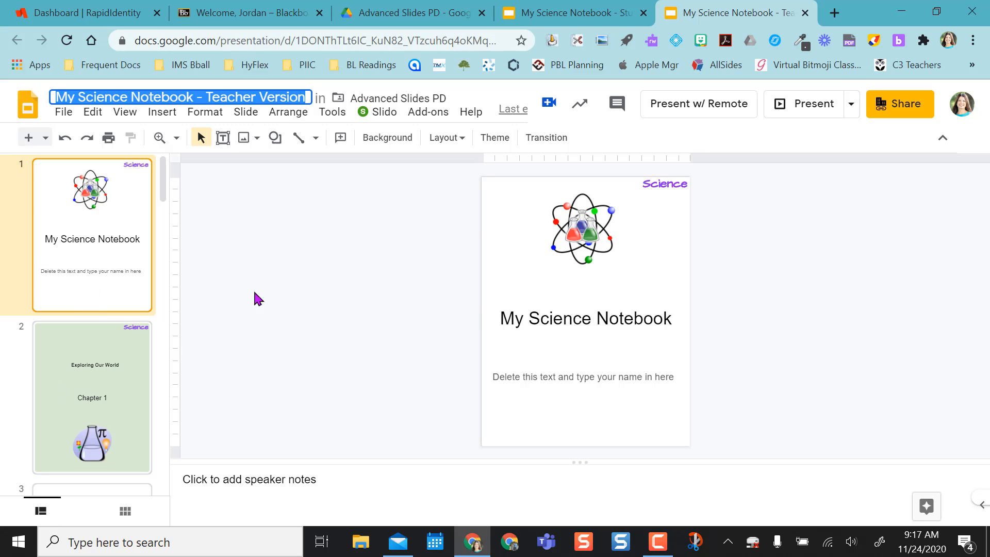
left_click(571, 12)
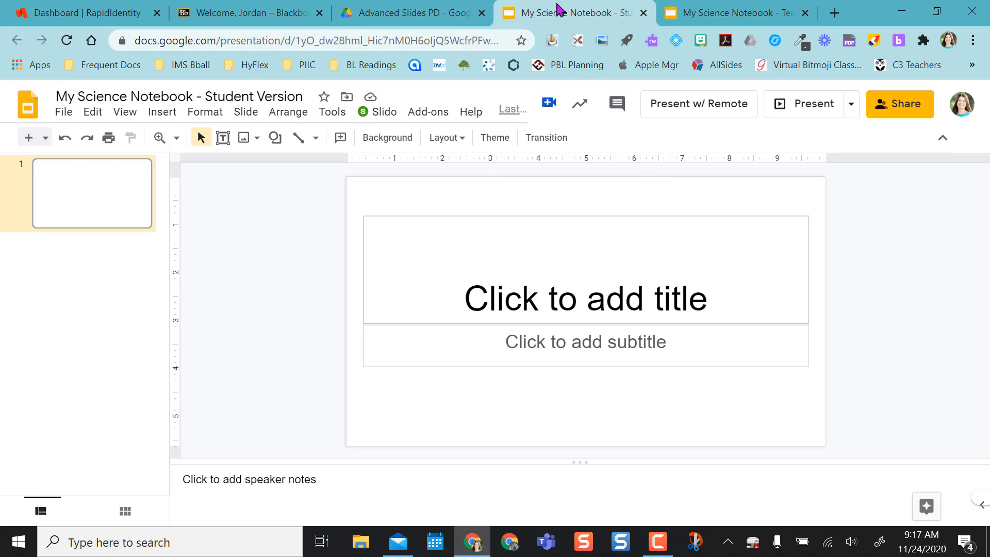
Step: Set the Student Version page size to a custom 8.5 × 11 inches
left_click(63, 112)
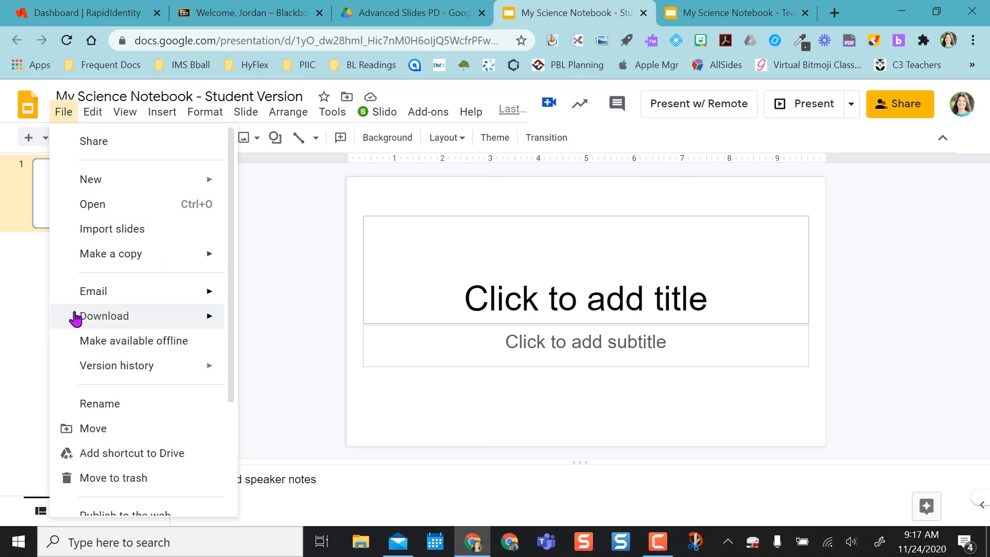
scroll("down", 3)
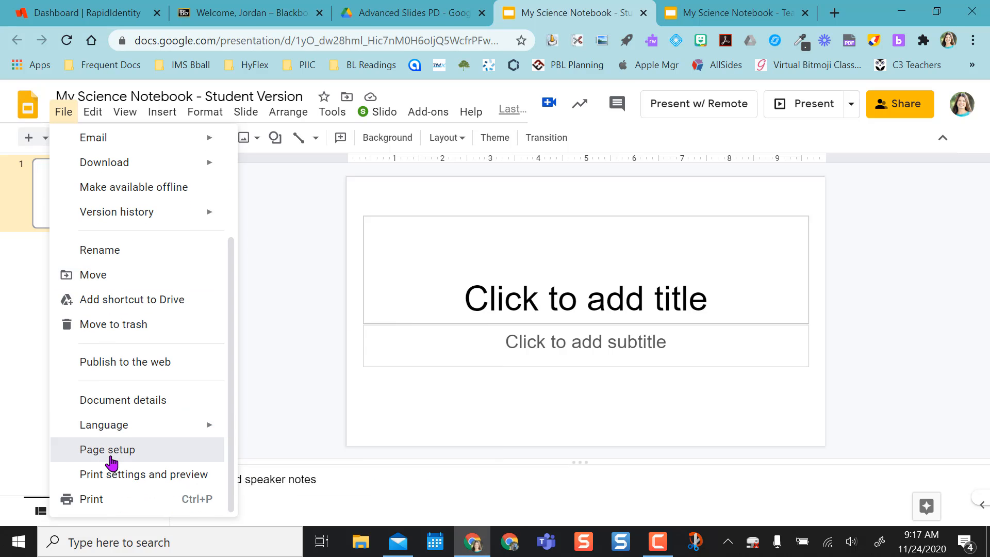
left_click(107, 450)
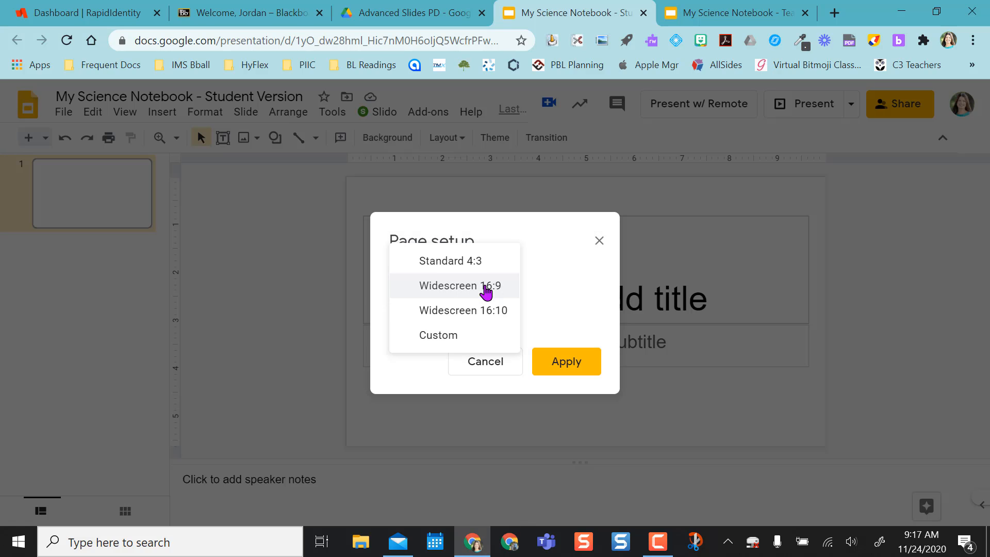
left_click(437, 335)
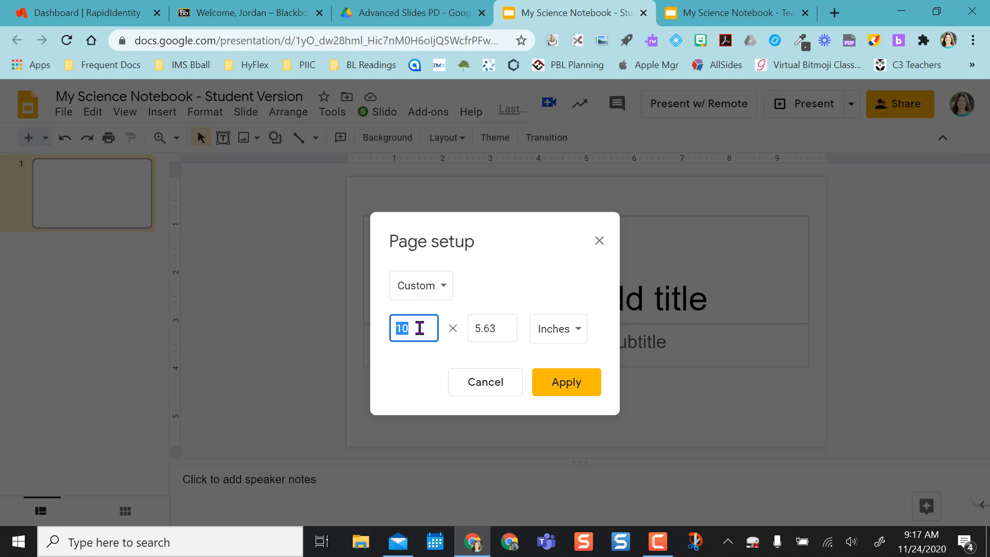
type("8.5")
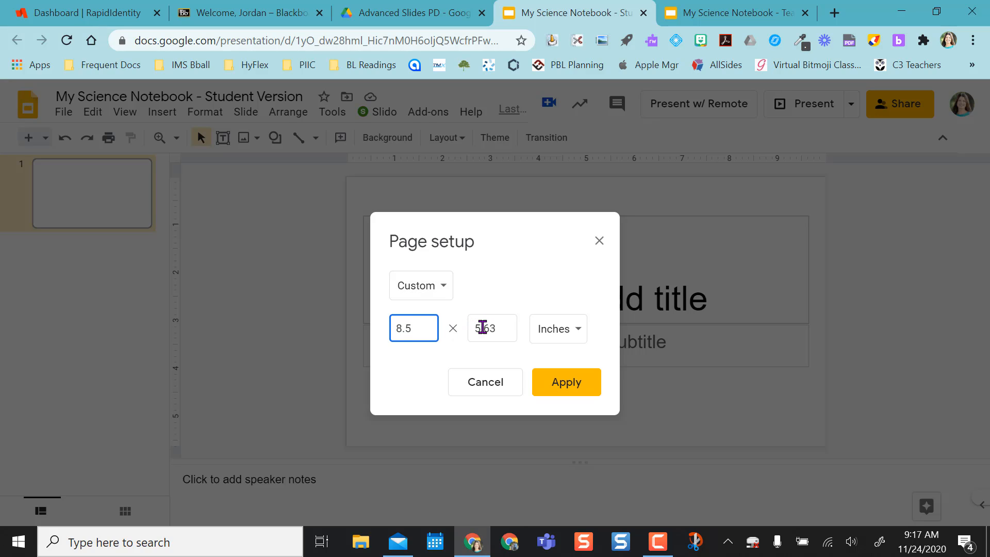
type("11")
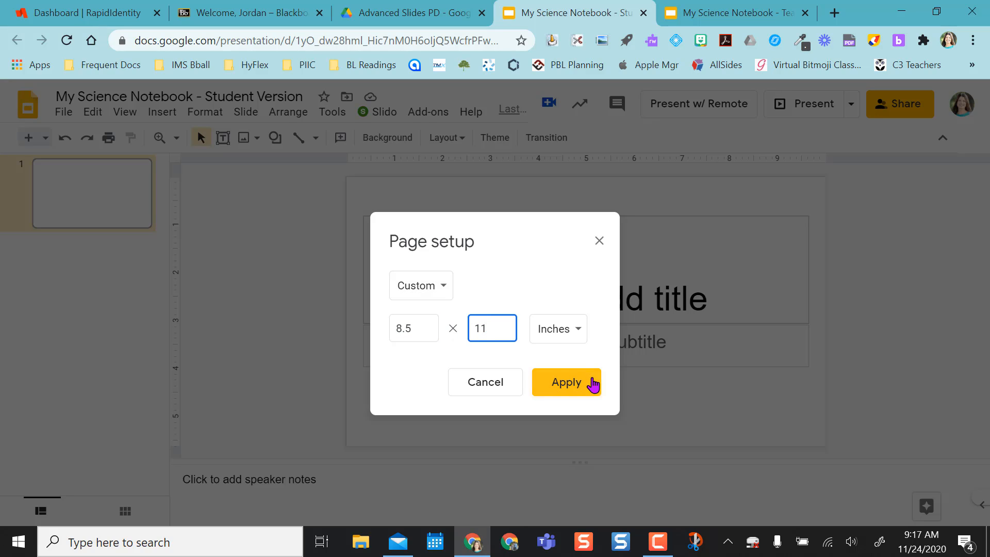
left_click(566, 381)
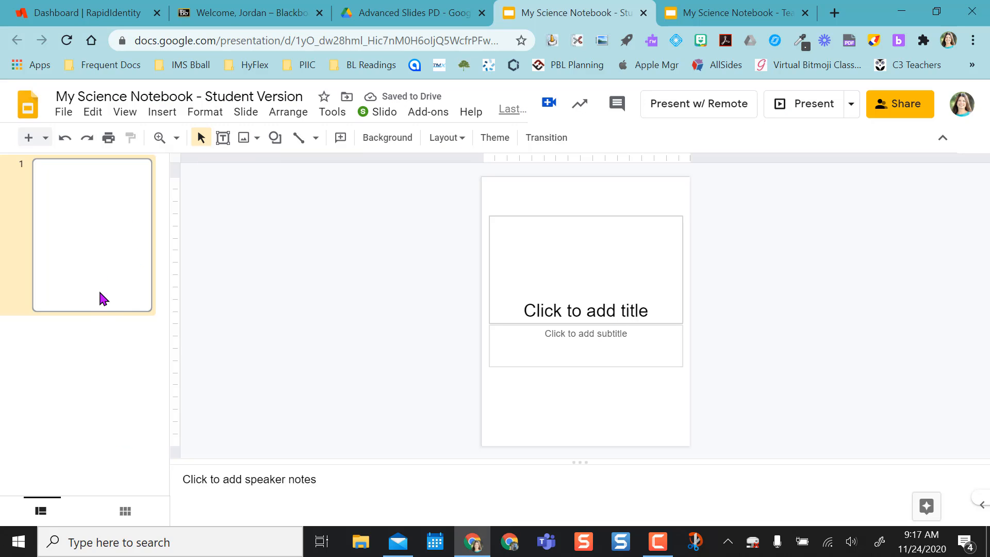
mouse_move(101, 315)
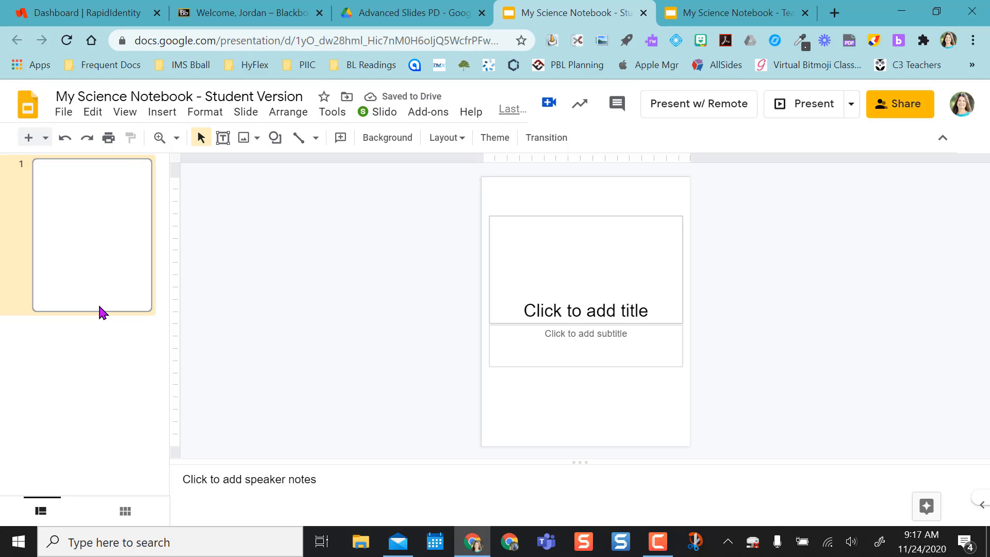
Step: Select and copy Teacher Version slides 1 through 14, then return to the Student Version
left_click(737, 13)
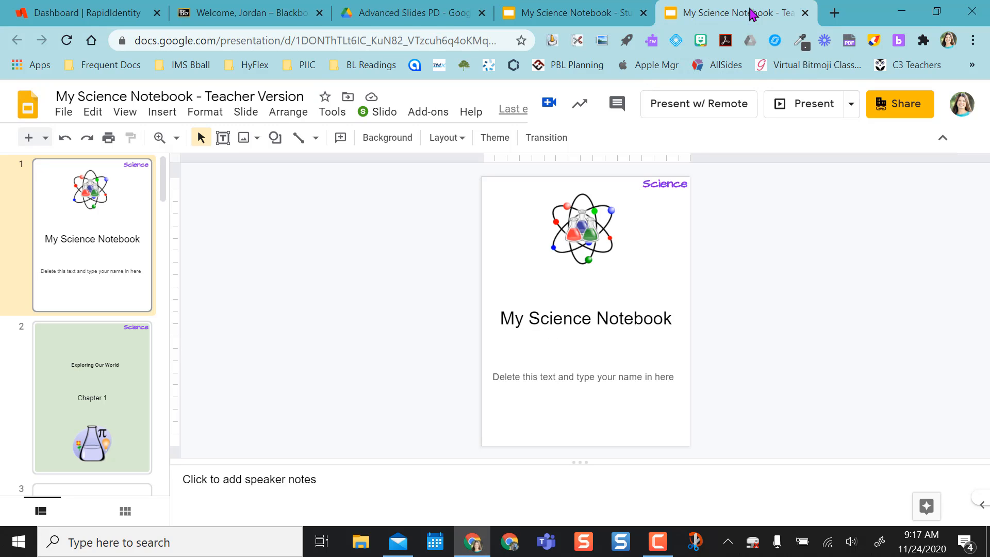
mouse_move(64, 112)
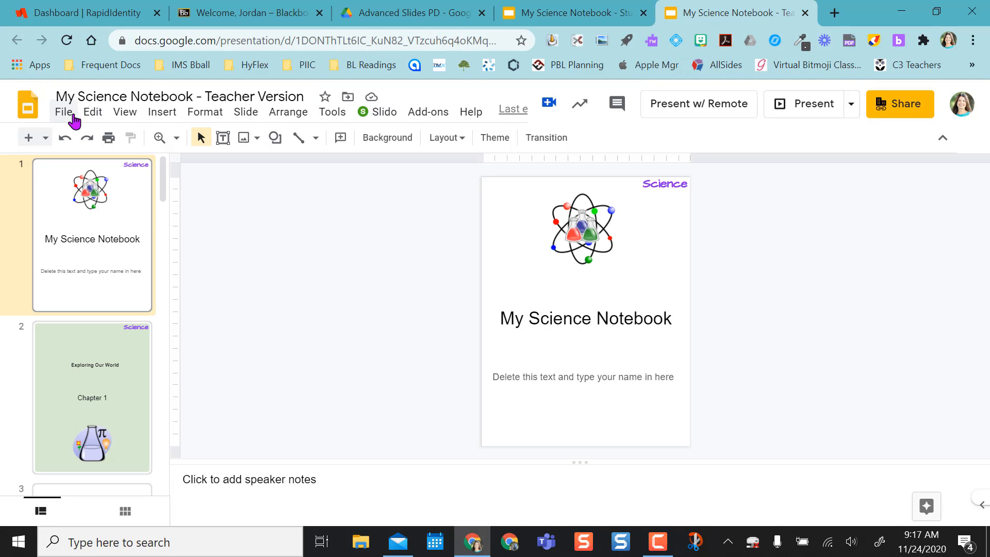
mouse_move(132, 212)
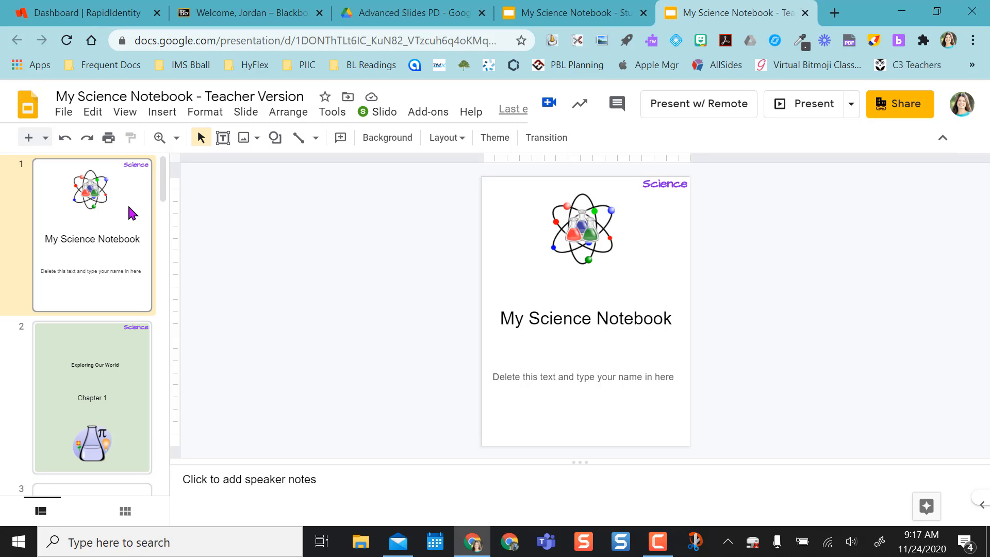
left_click(574, 13)
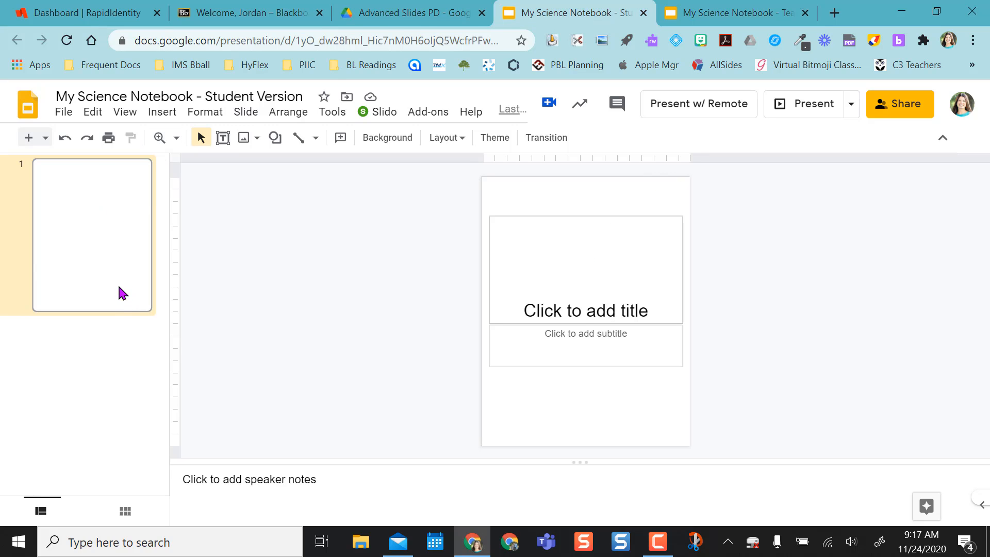
left_click(732, 13)
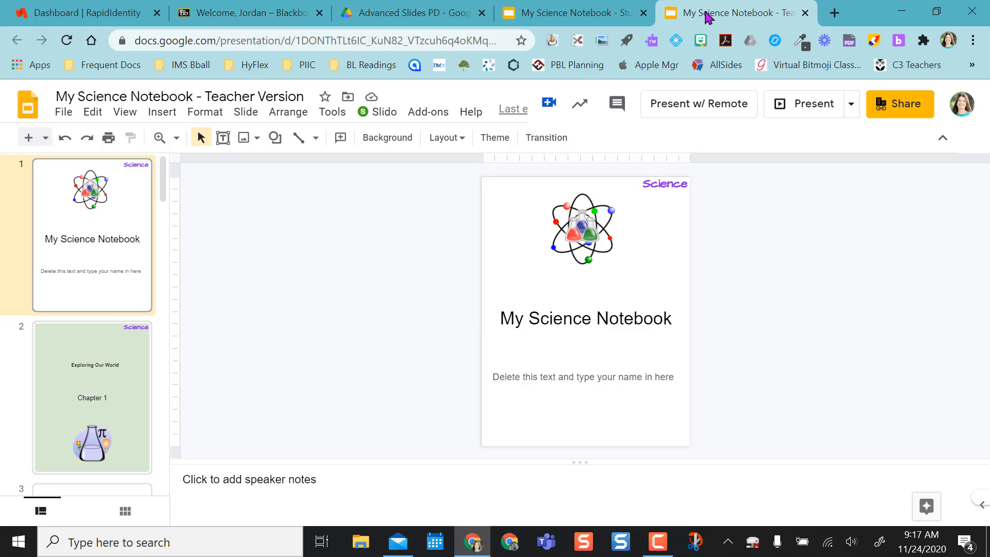
mouse_move(70, 212)
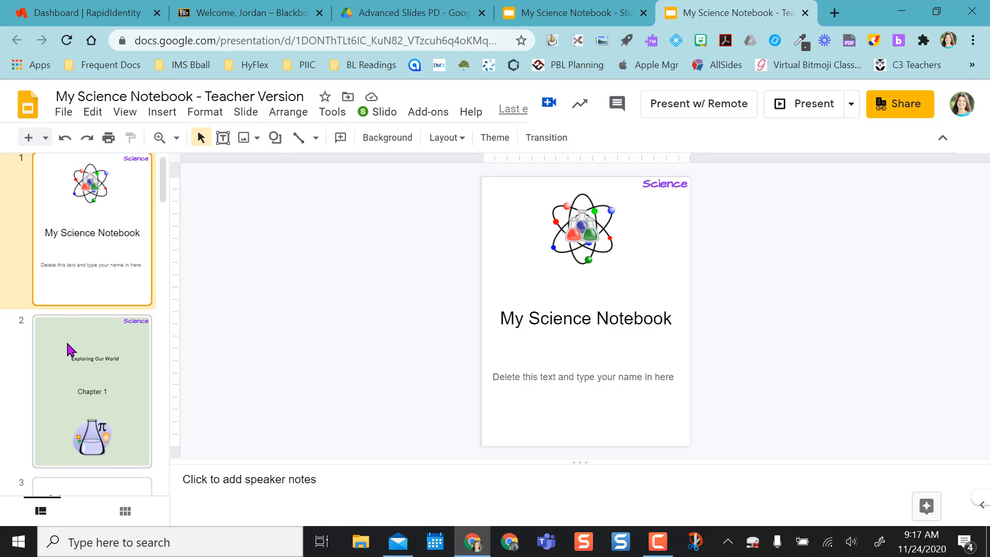
scroll("down", 3)
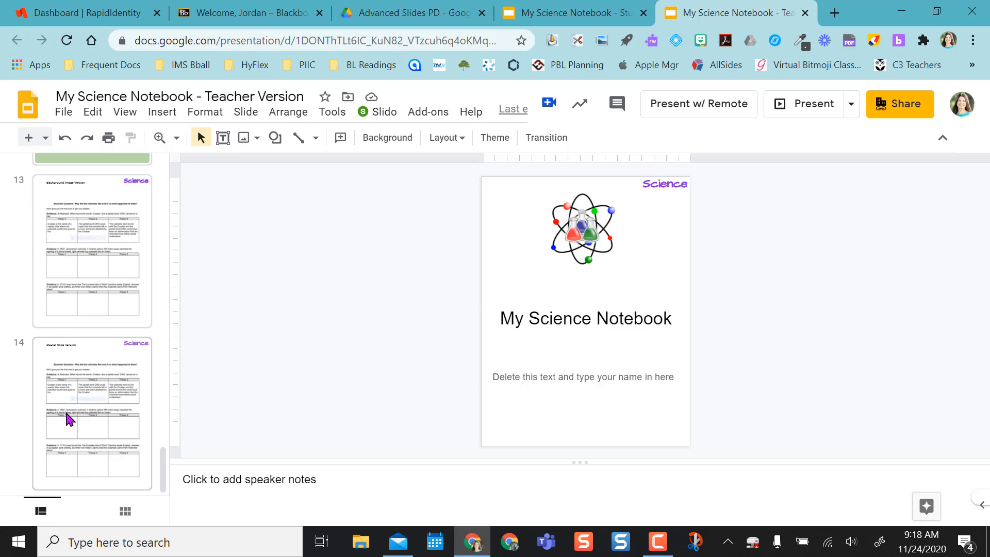
left_click(70, 418)
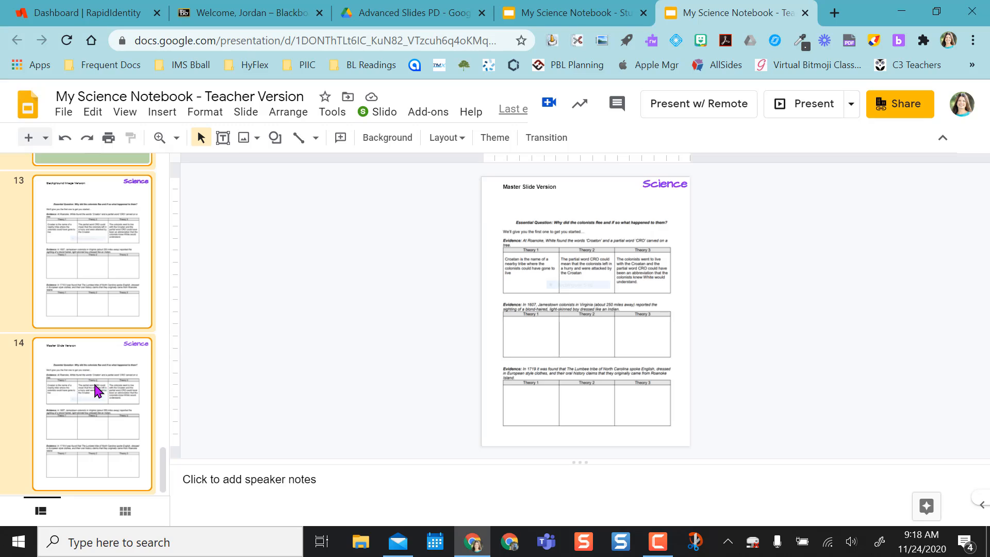
mouse_move(166, 487)
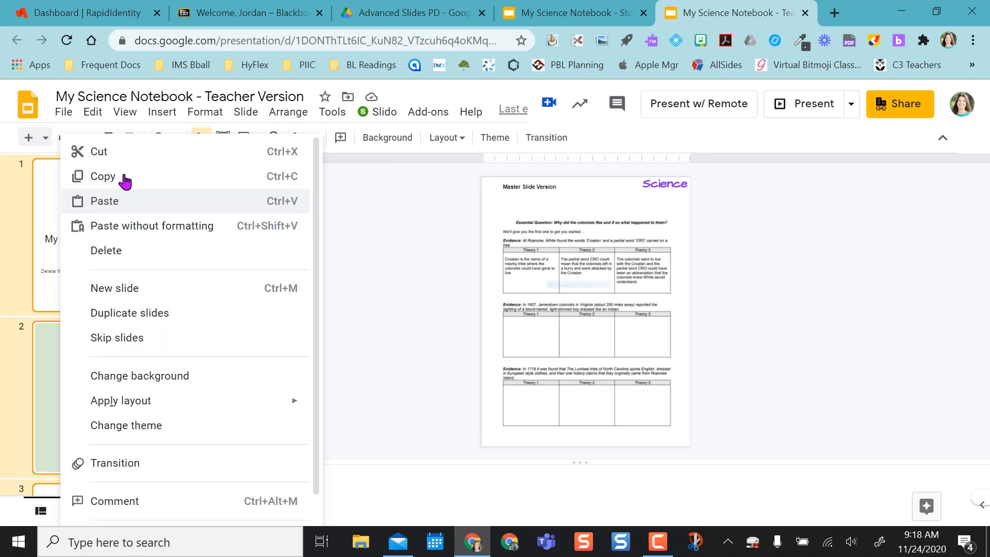
mouse_move(124, 180)
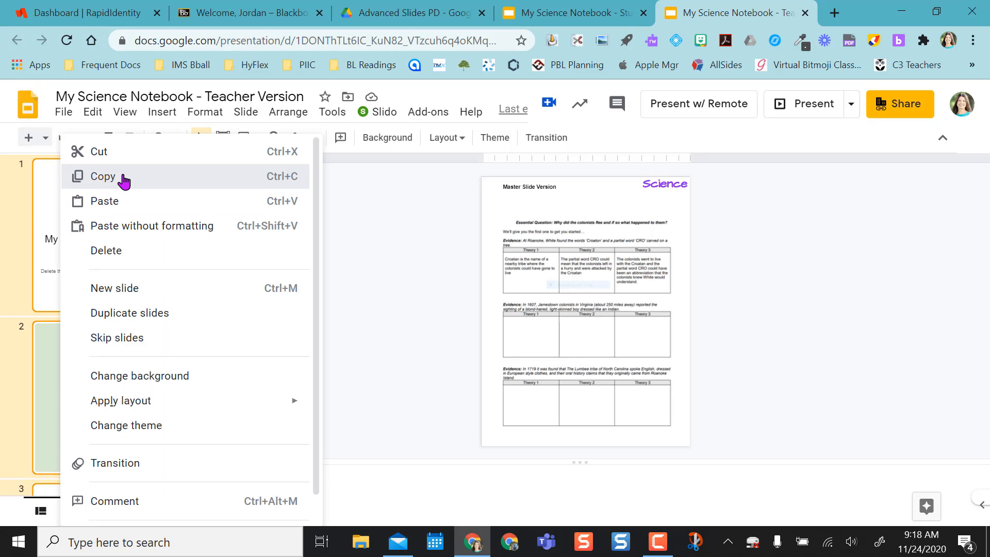
left_click(571, 13)
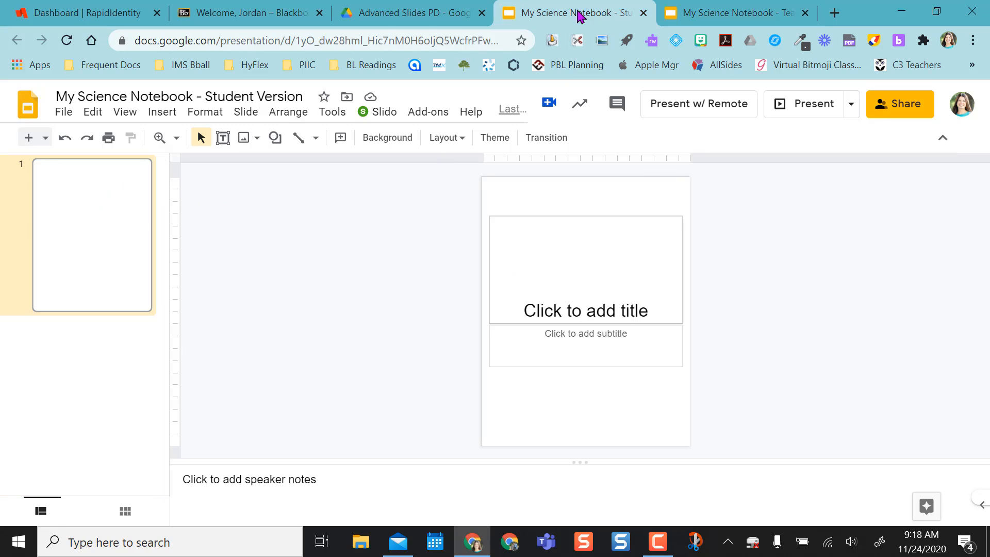
Step: Paste the teacher slides into the Student Version using 'Link & keep original styles'
right_click(91, 237)
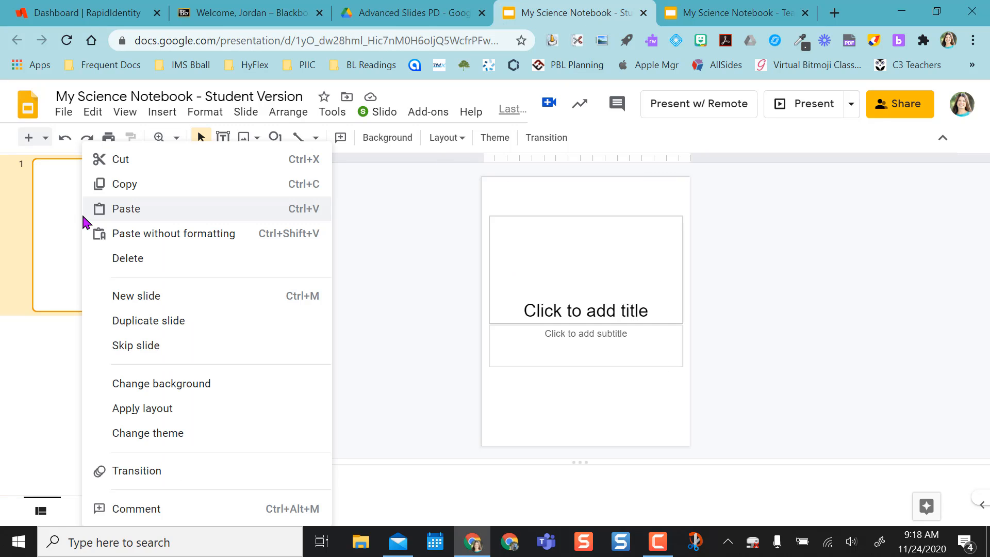
left_click(147, 215)
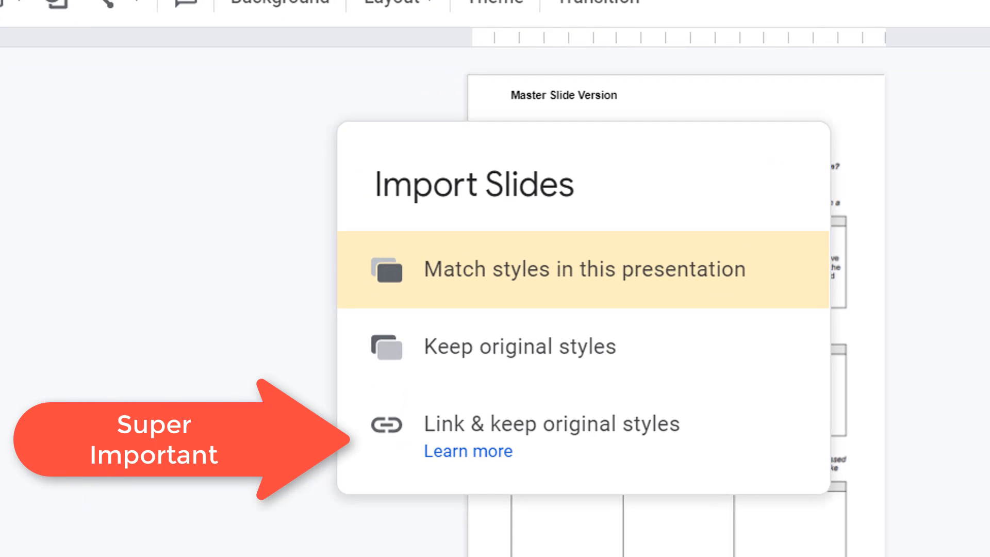
mouse_move(743, 522)
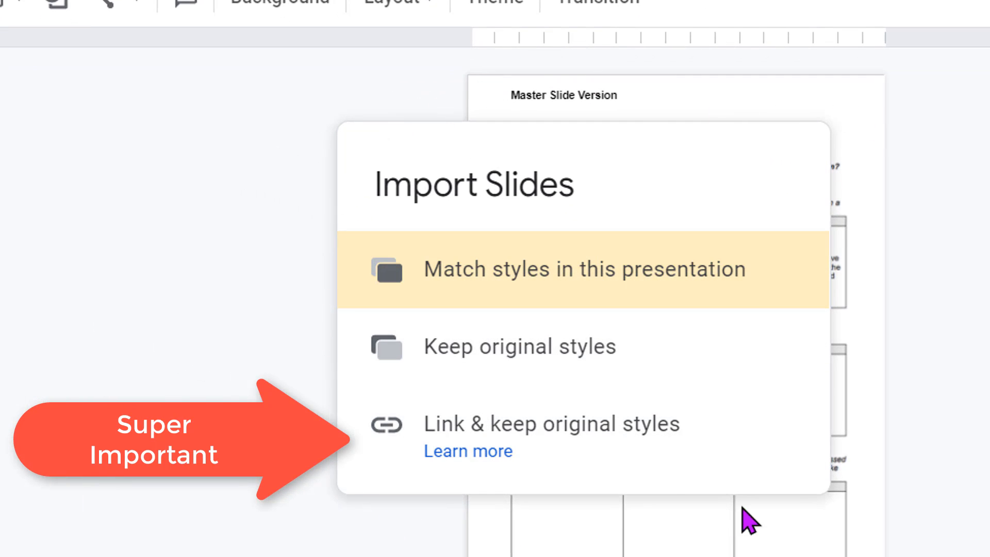
mouse_move(680, 516)
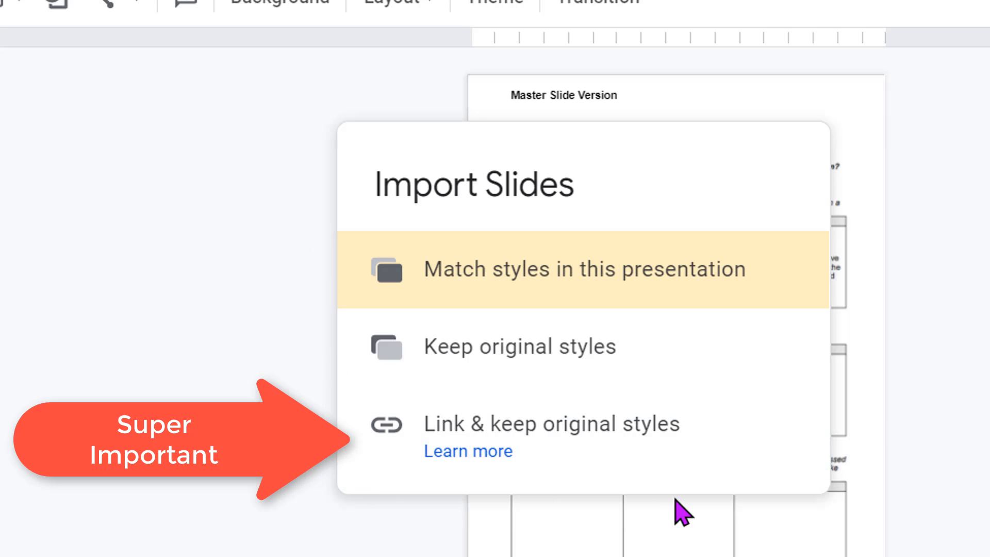
mouse_move(631, 448)
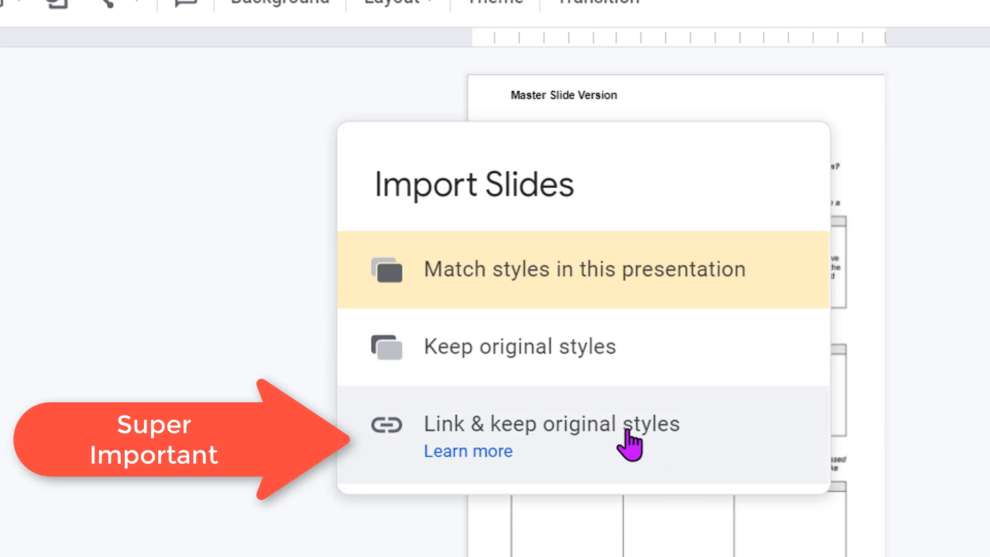
mouse_move(648, 461)
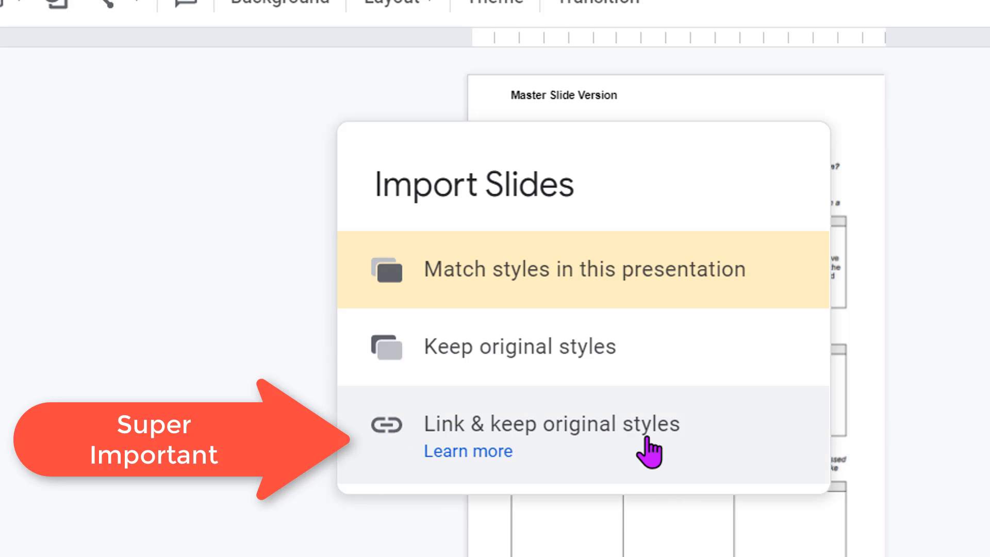
left_click(548, 424)
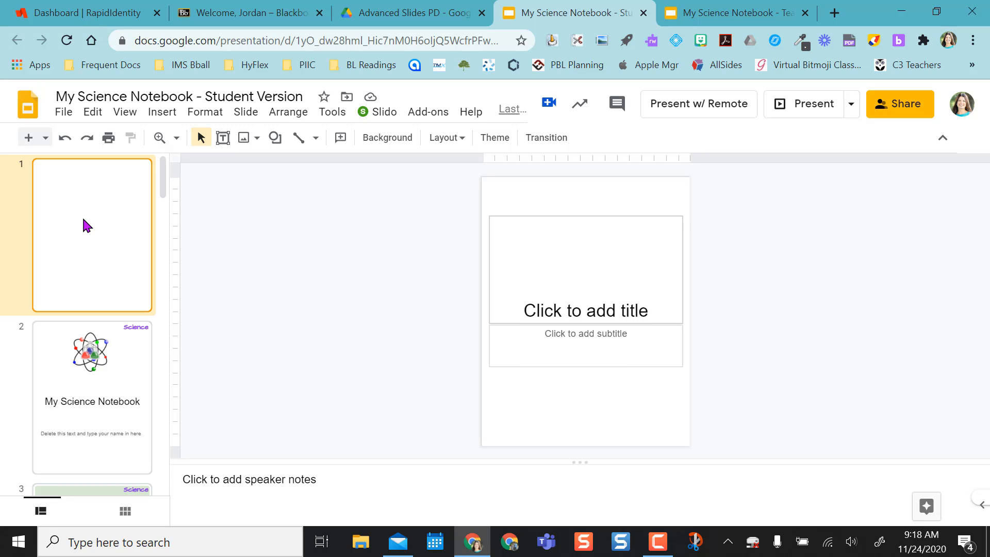
mouse_move(117, 278)
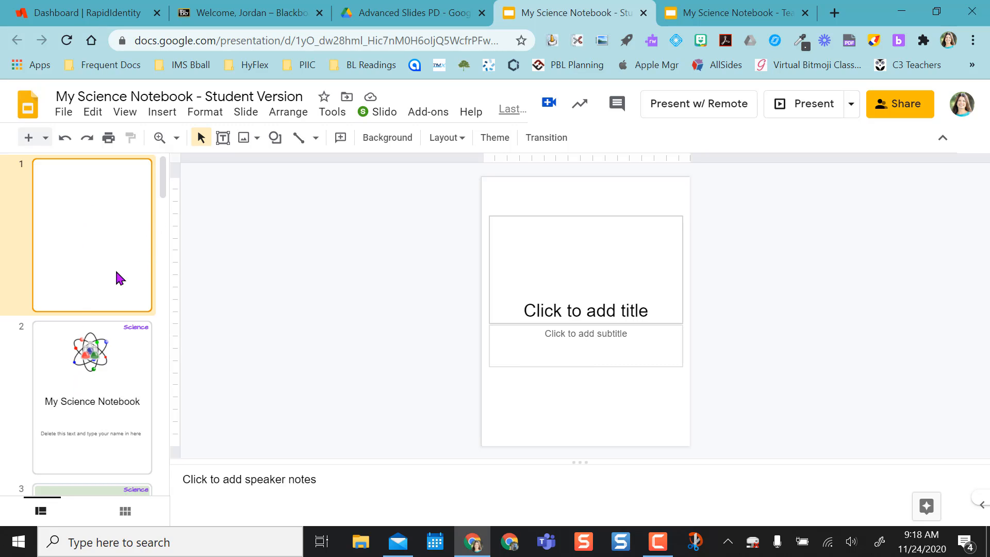
mouse_move(114, 241)
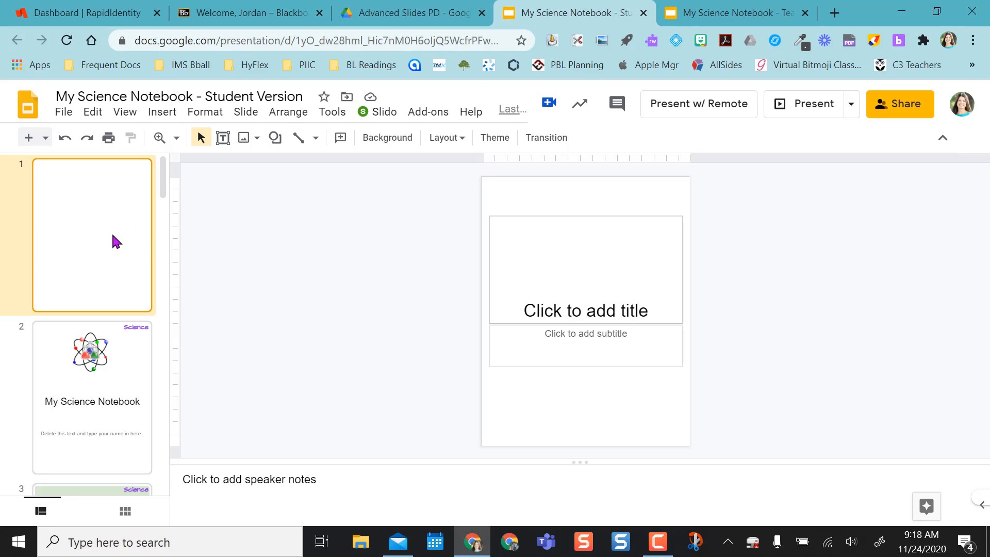
mouse_move(93, 233)
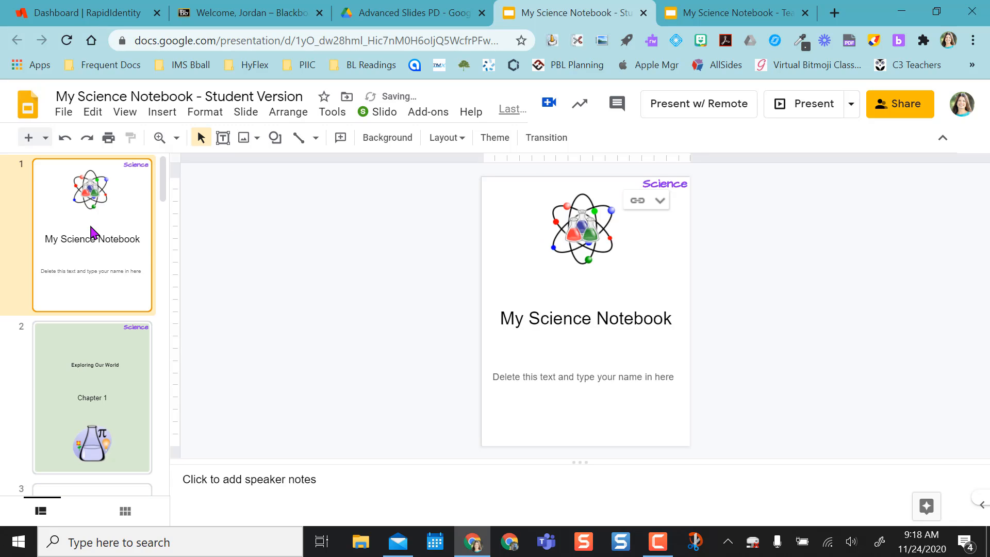
mouse_move(622, 245)
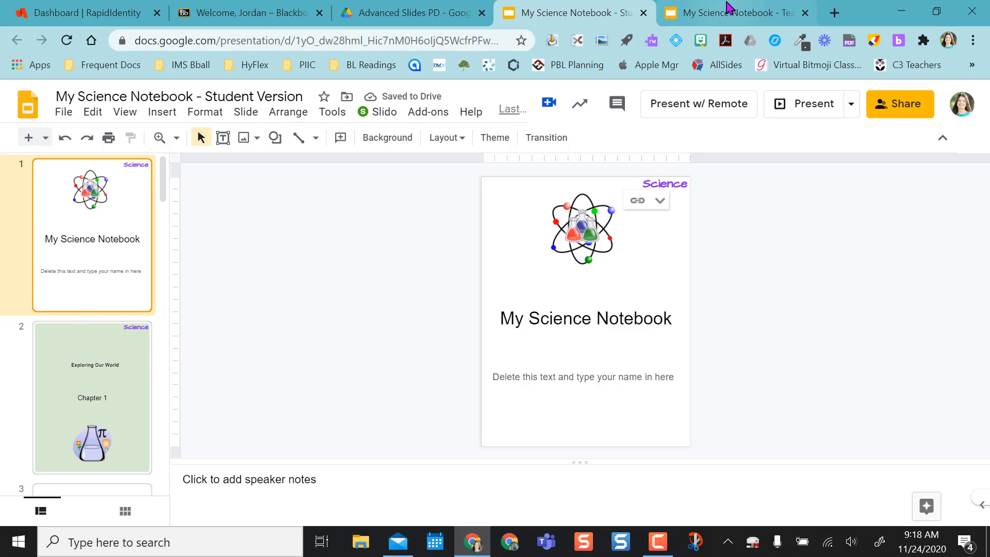
Step: Switch to the Teacher Version deck
left_click(734, 12)
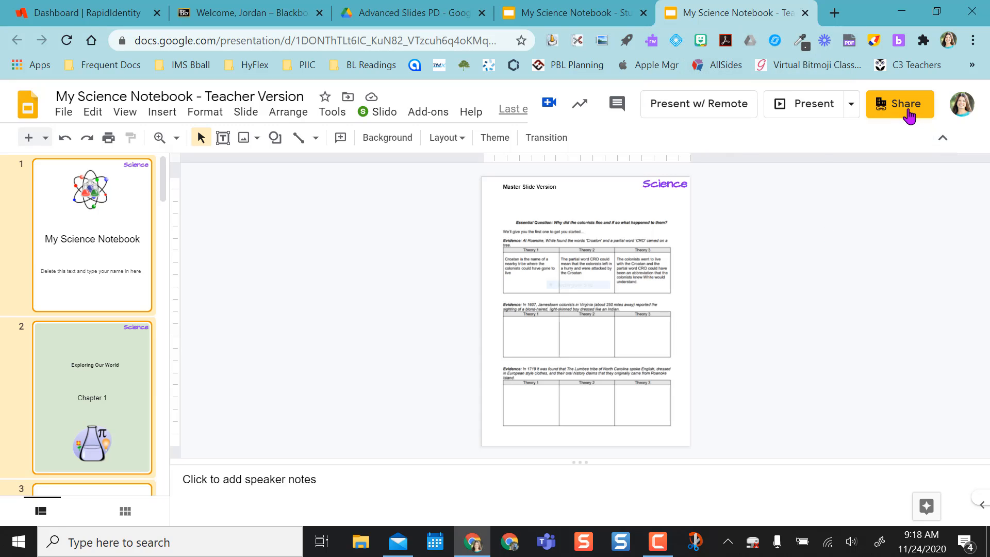
mouse_move(905, 109)
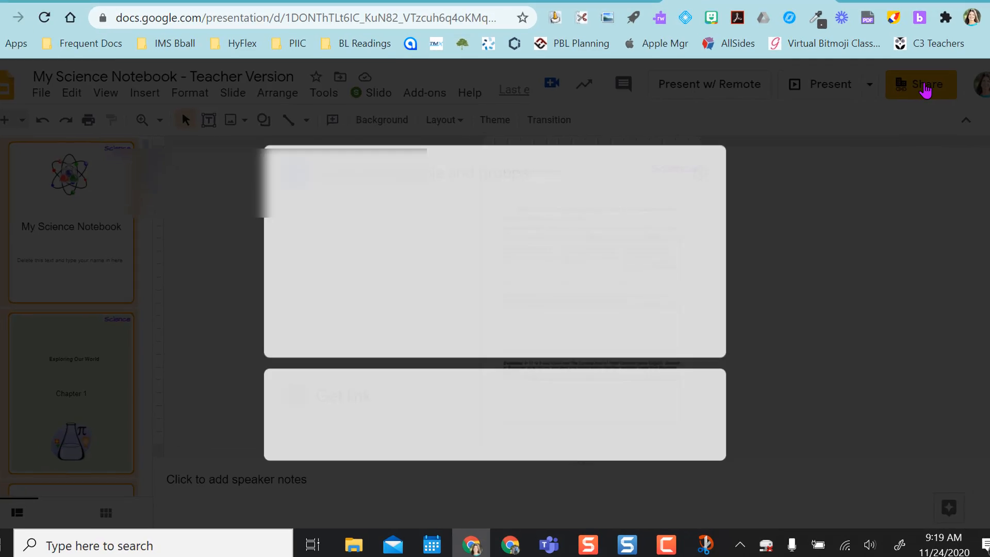
left_click(919, 85)
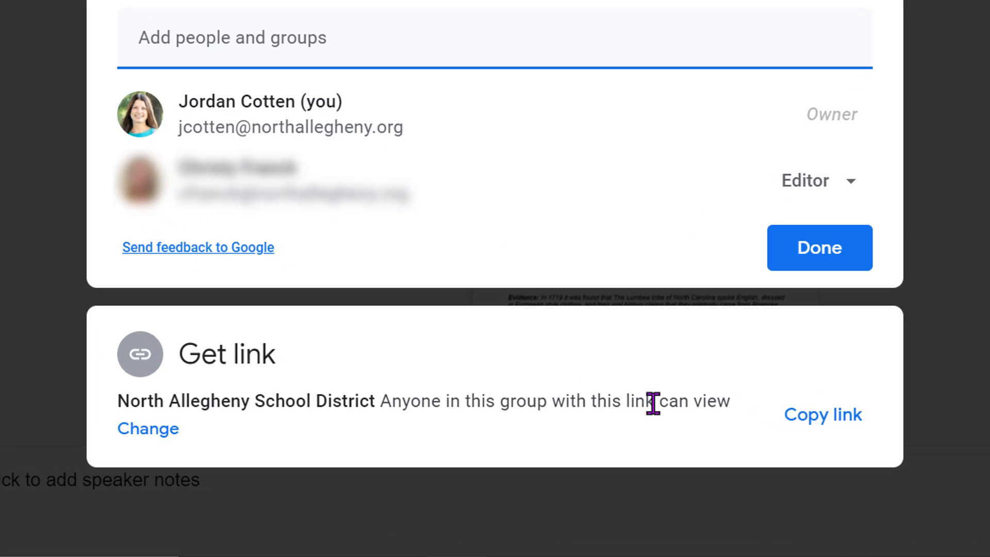
double_click(688, 401)
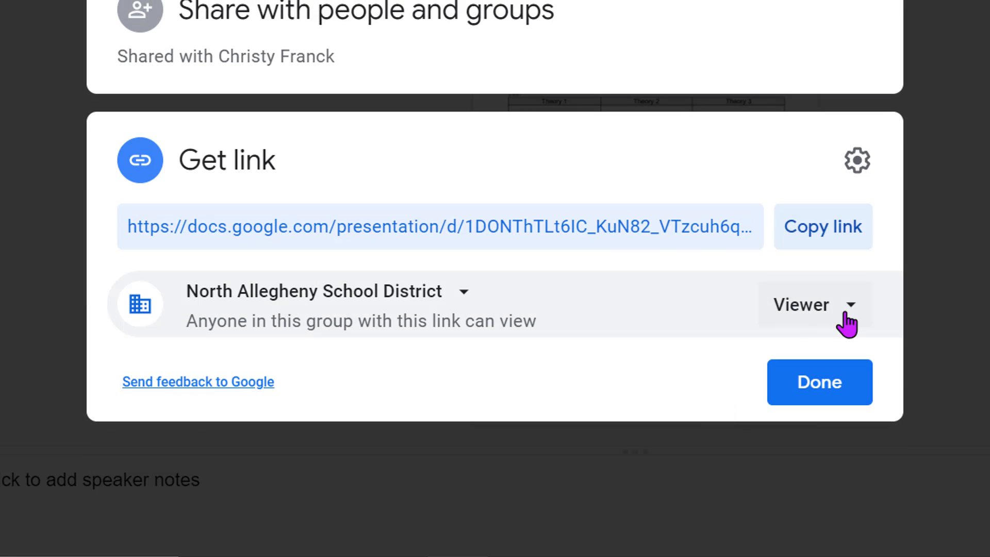
left_click(818, 381)
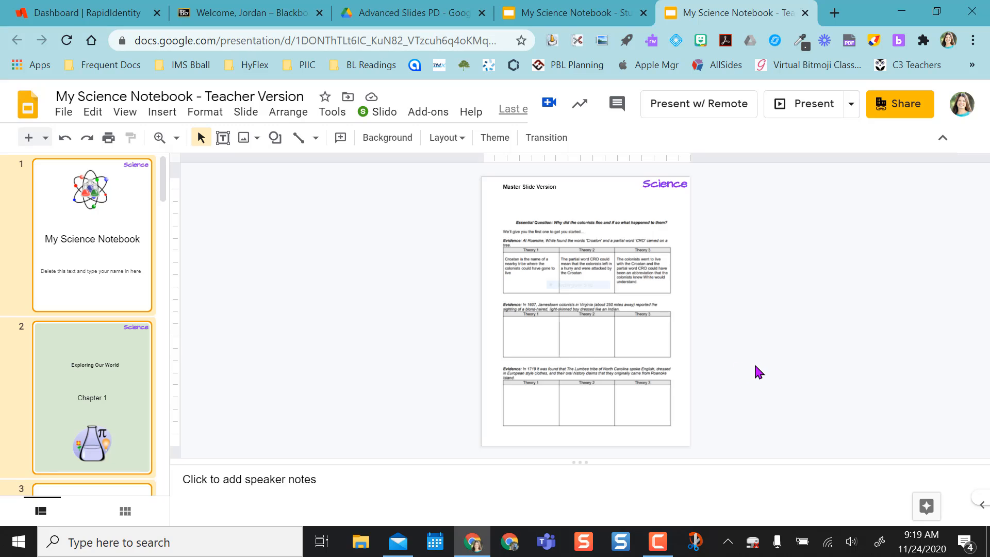
mouse_move(574, 21)
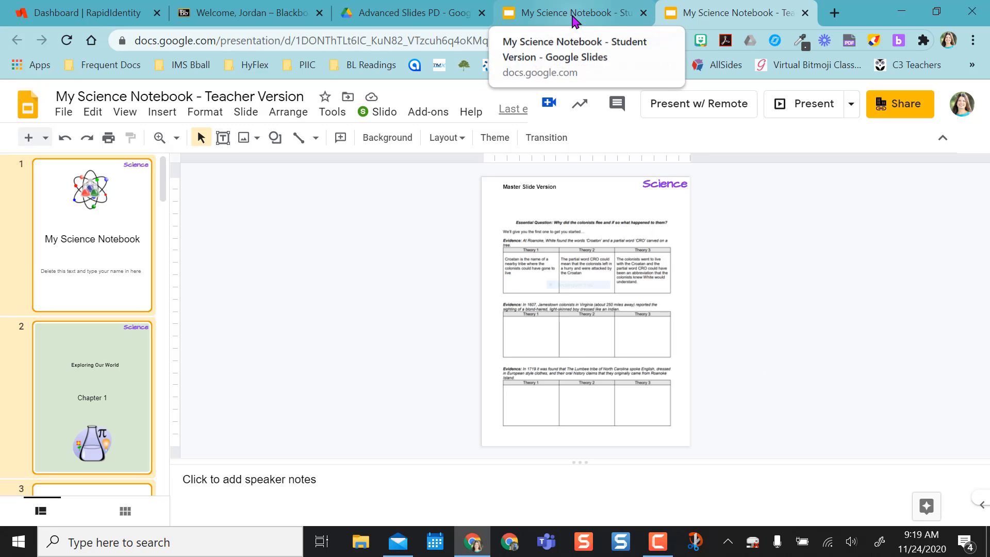
Step: Switch back to the Student Version deck
left_click(573, 13)
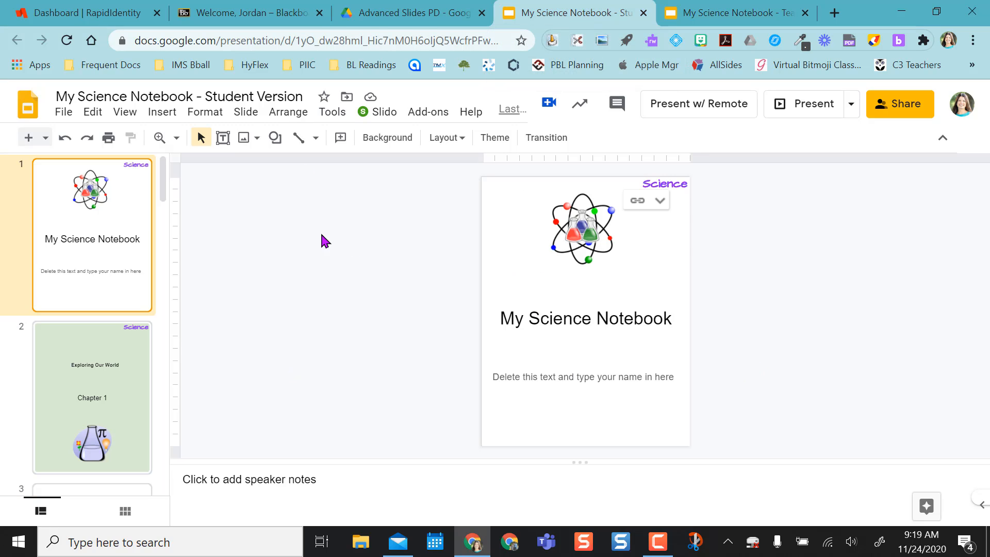
mouse_move(365, 353)
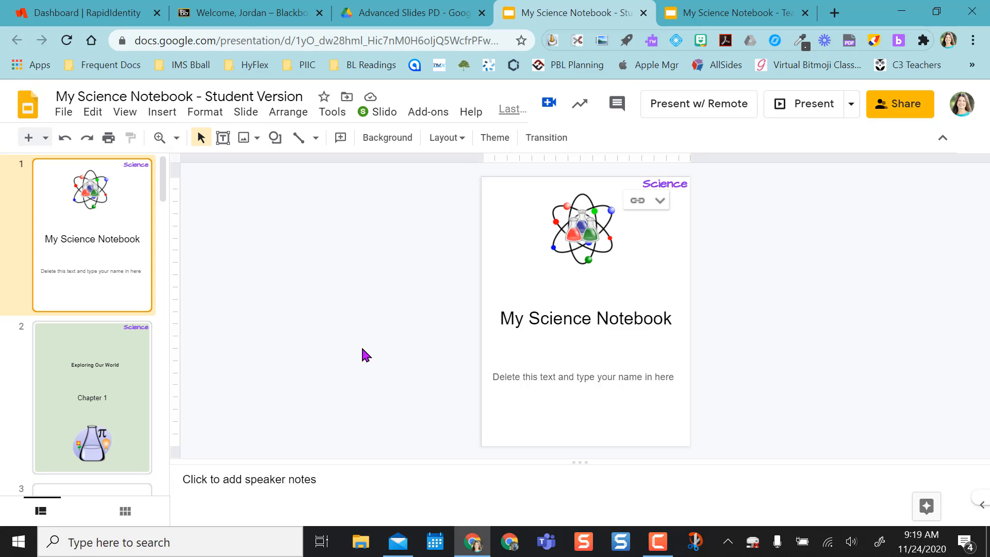
mouse_move(644, 227)
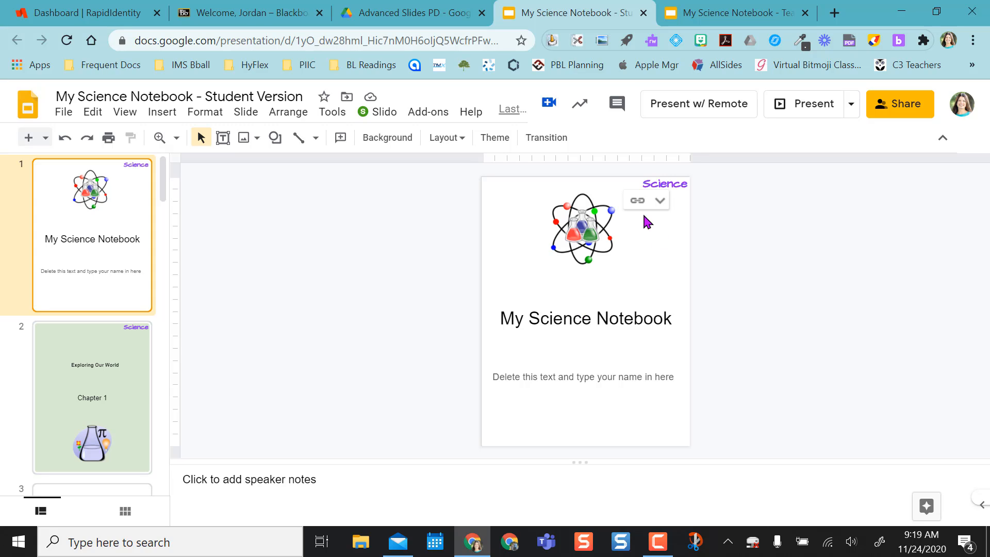
mouse_move(334, 307)
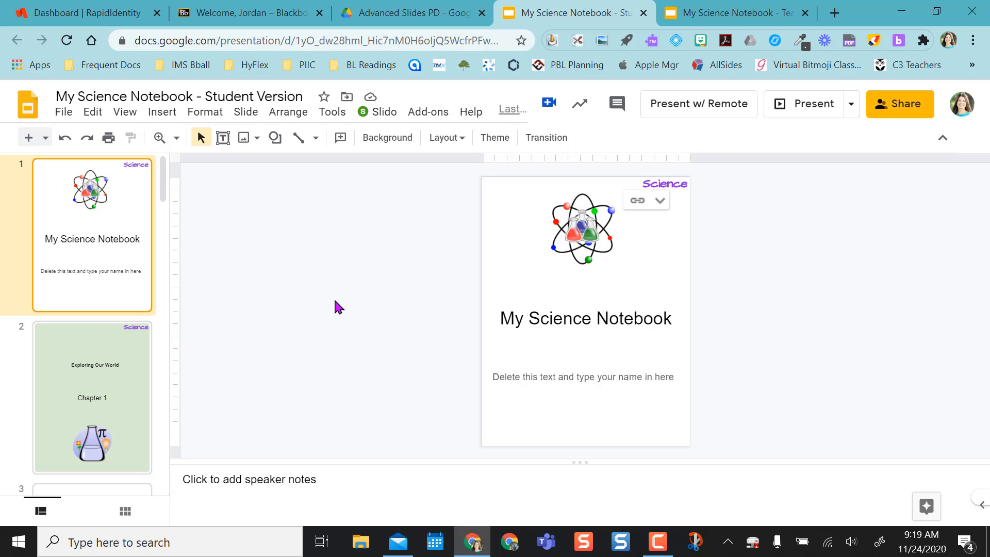
mouse_move(929, 93)
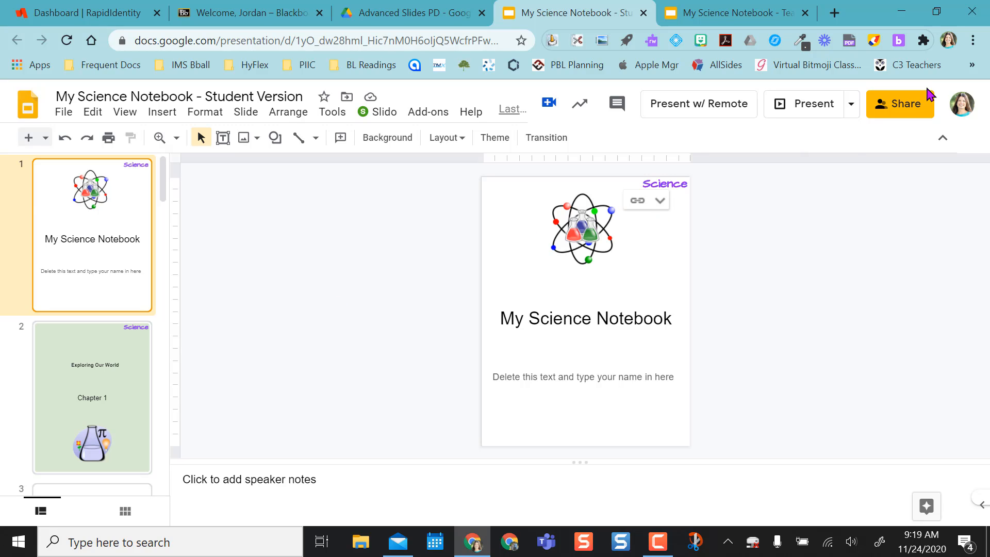
Step: Share the Student Version with North Allegheny School District viewers and copy its link
left_click(899, 103)
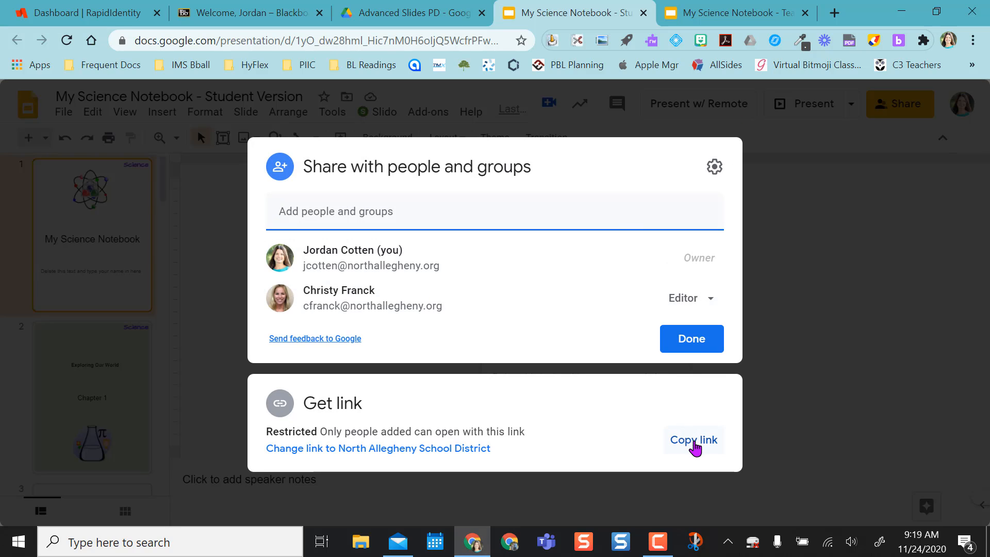
left_click(377, 447)
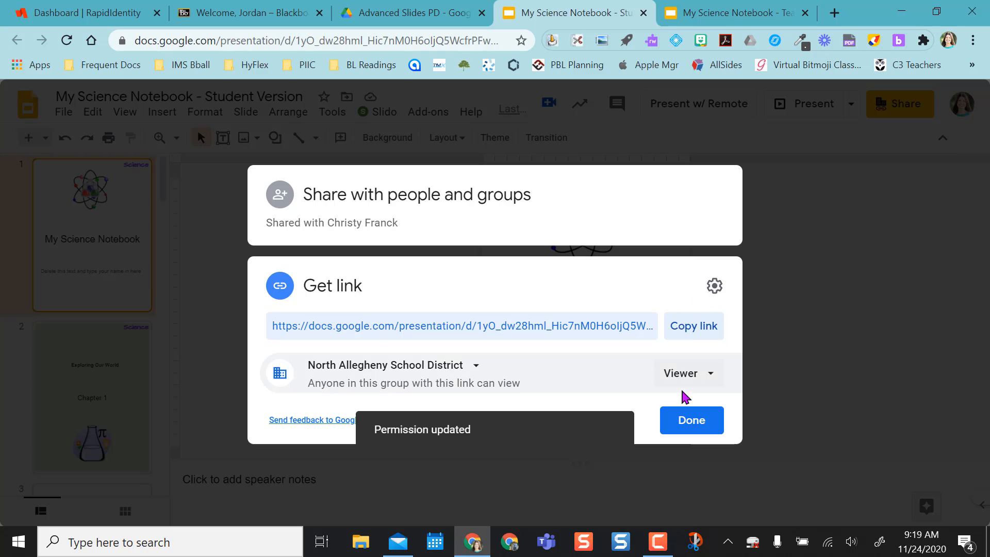
left_click(692, 326)
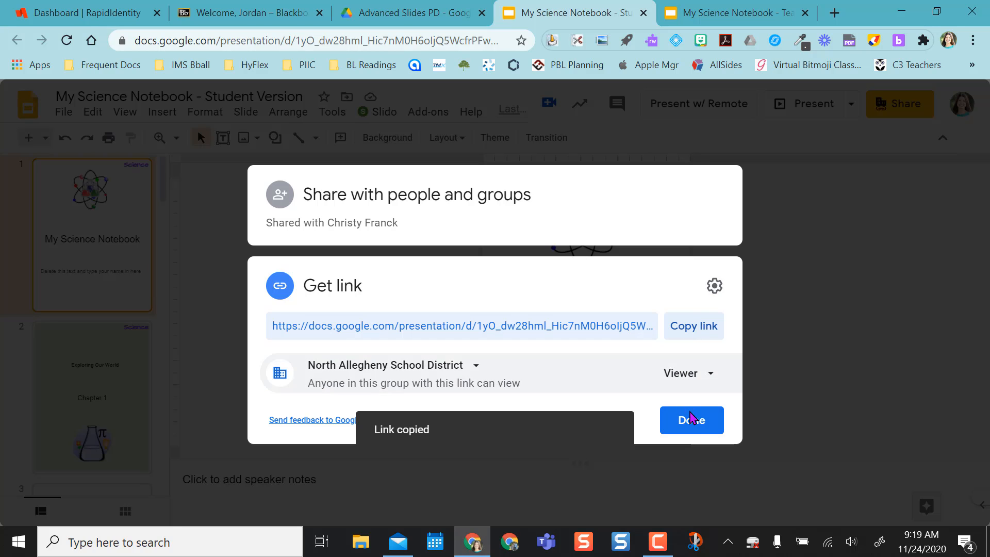
left_click(691, 420)
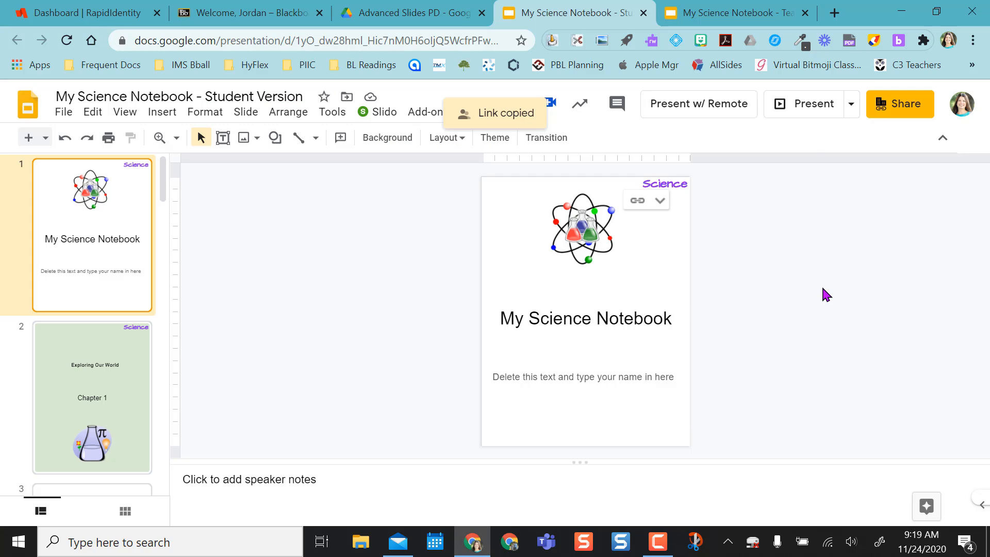
mouse_move(835, 13)
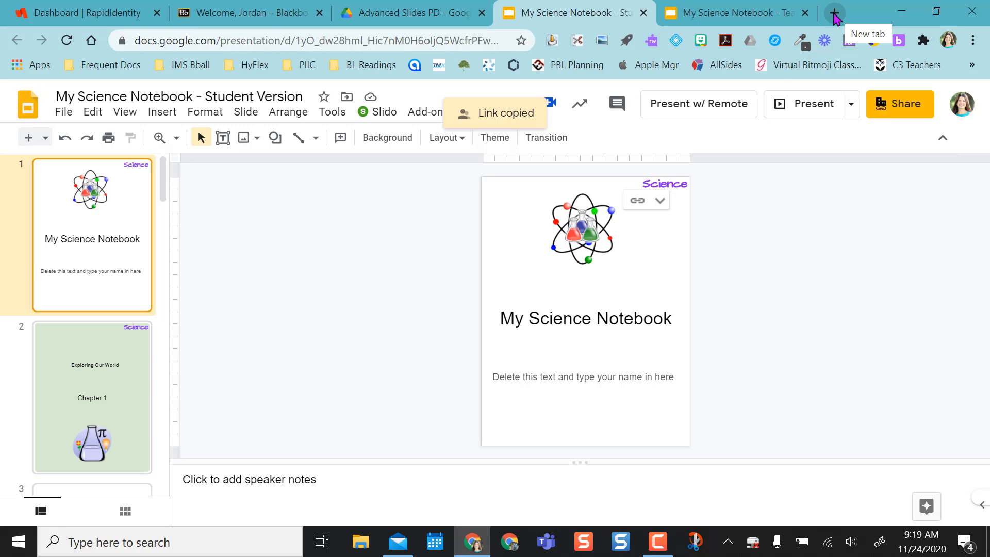
left_click(836, 11)
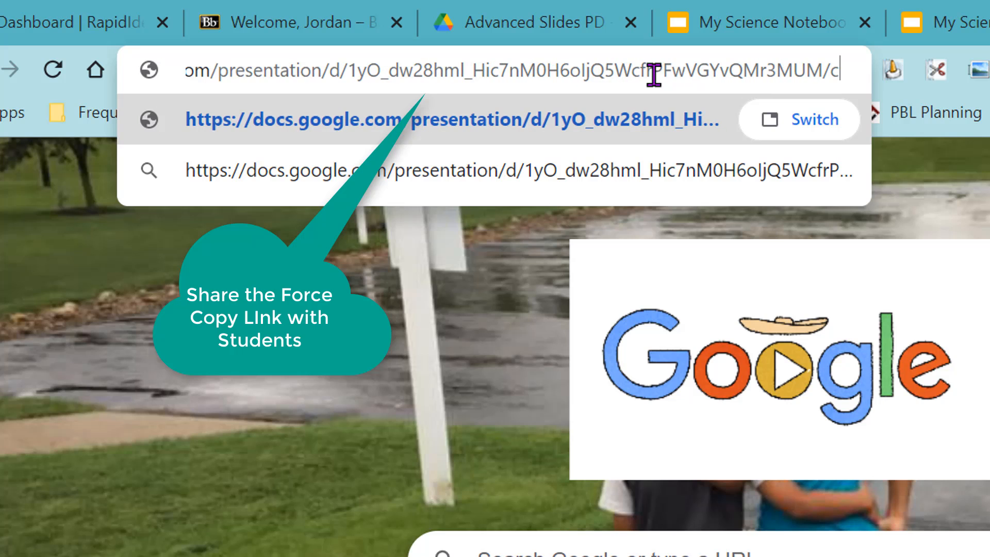
Step: Edit the pasted link to end in /copy to preview the make-a-copy page
type("opy")
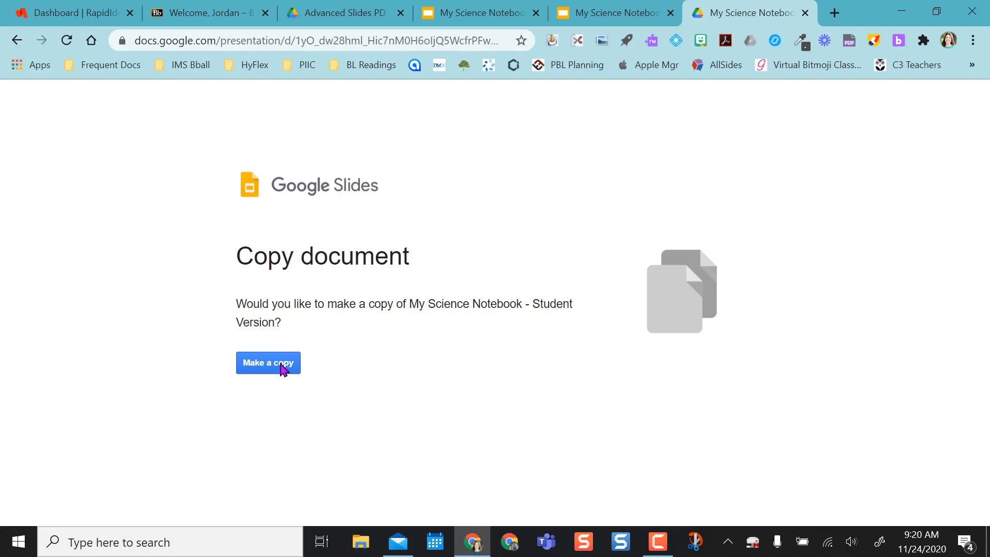
mouse_move(805, 14)
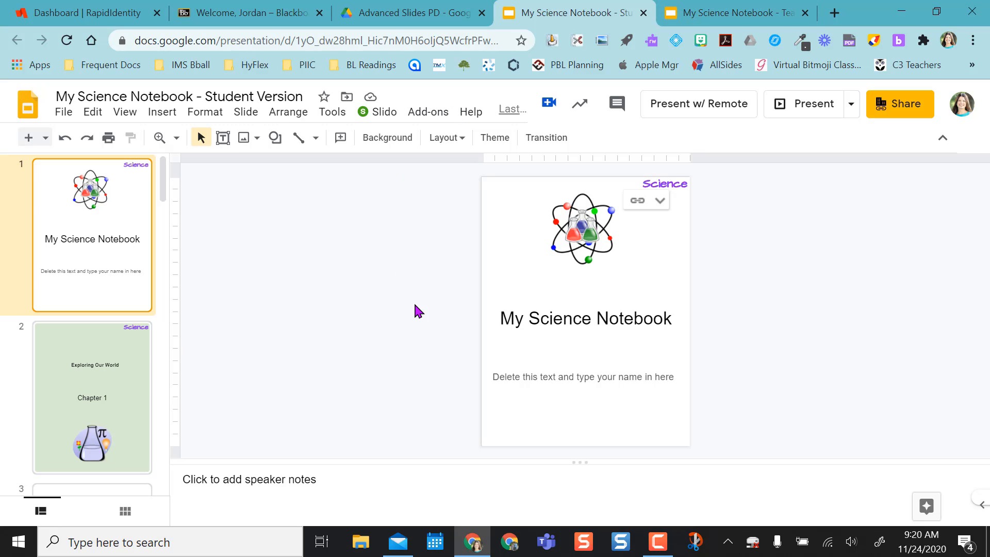
mouse_move(724, 14)
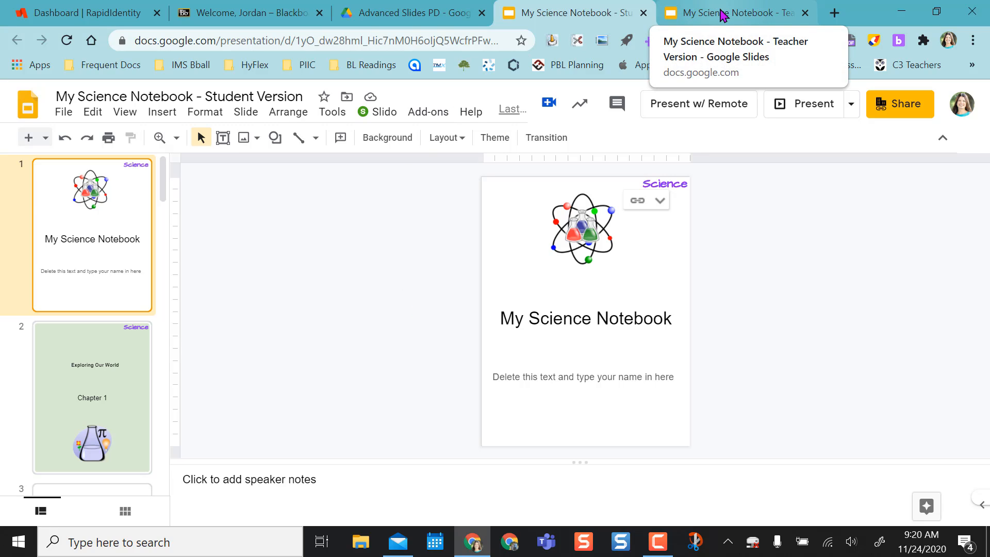
Step: Check the linked title slide options, then bring up the Teacher Version deck
left_click(732, 13)
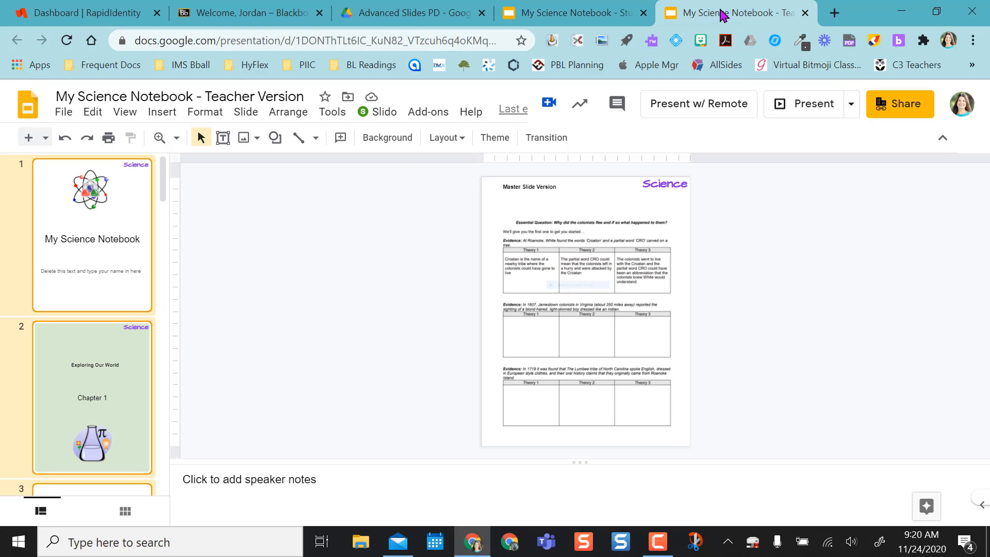
left_click(567, 13)
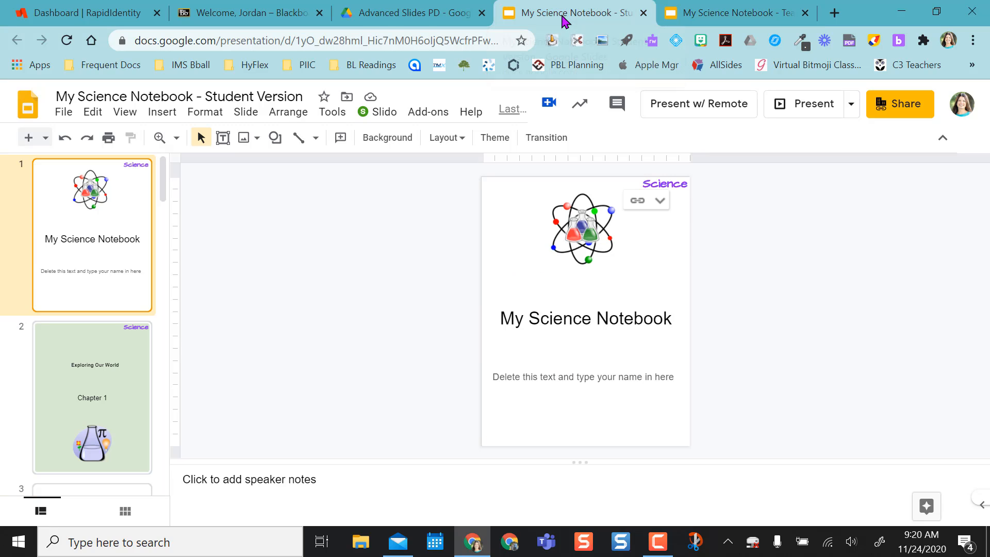
mouse_move(645, 224)
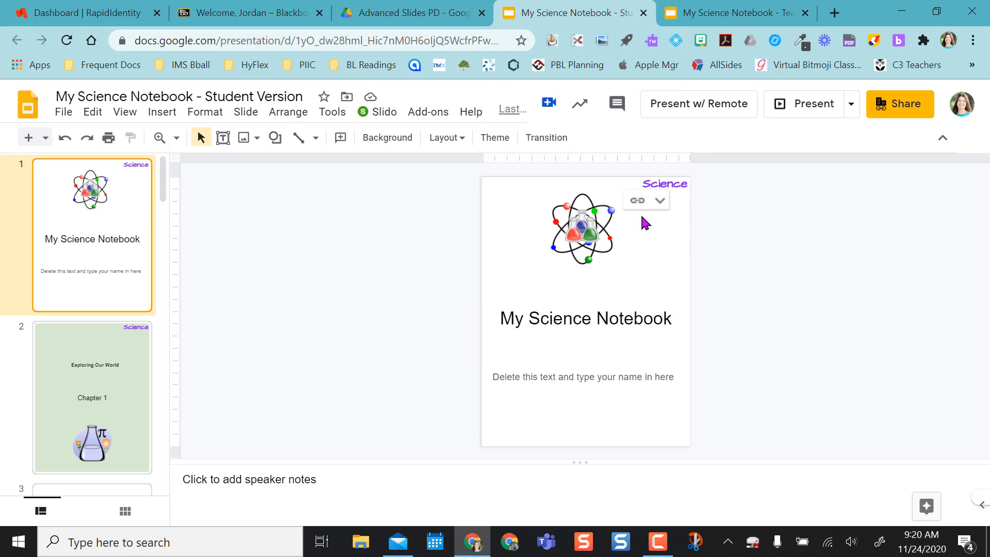
mouse_move(637, 200)
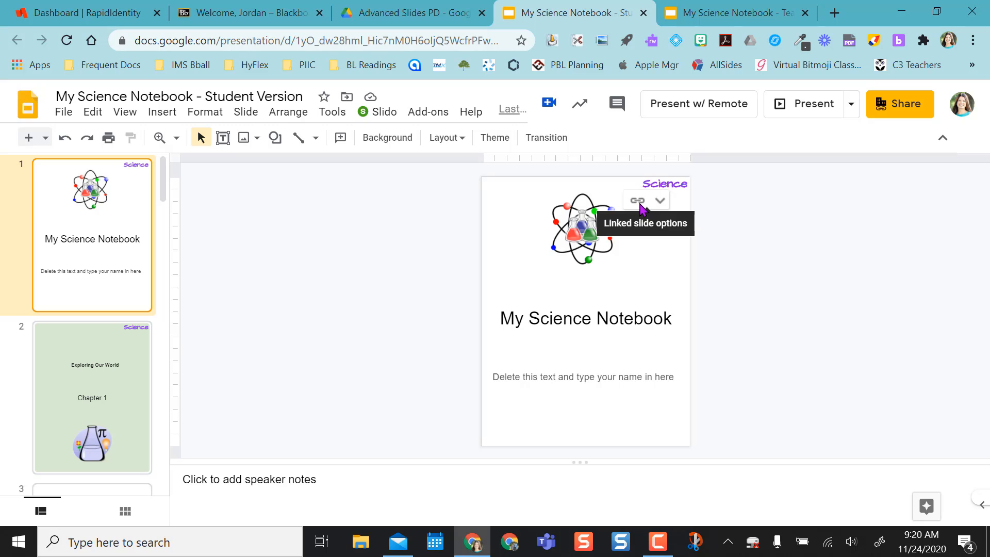
left_click(730, 13)
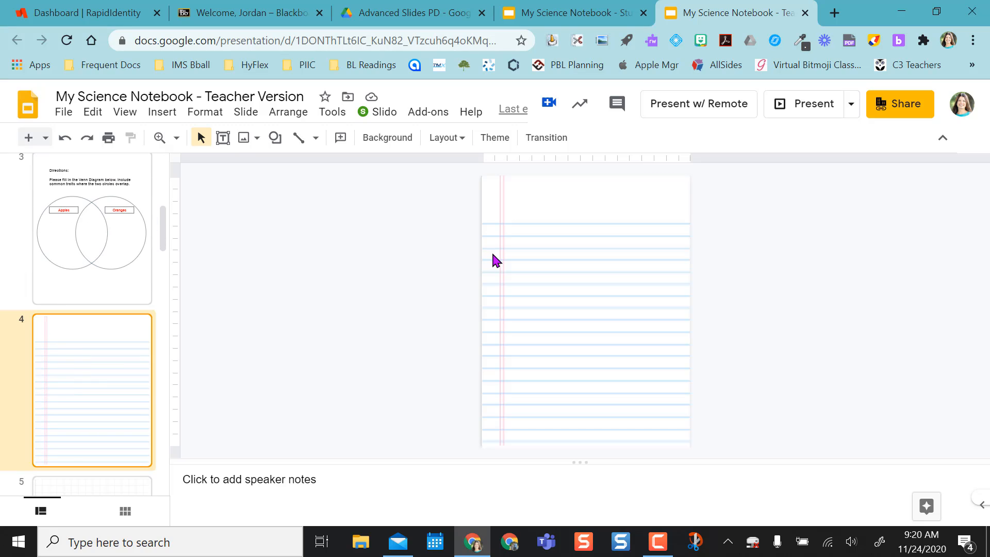
Step: Write "Here is your Journal Prompt for today." on slide 4, bold and one size larger
left_click(222, 138)
type("Here is a")
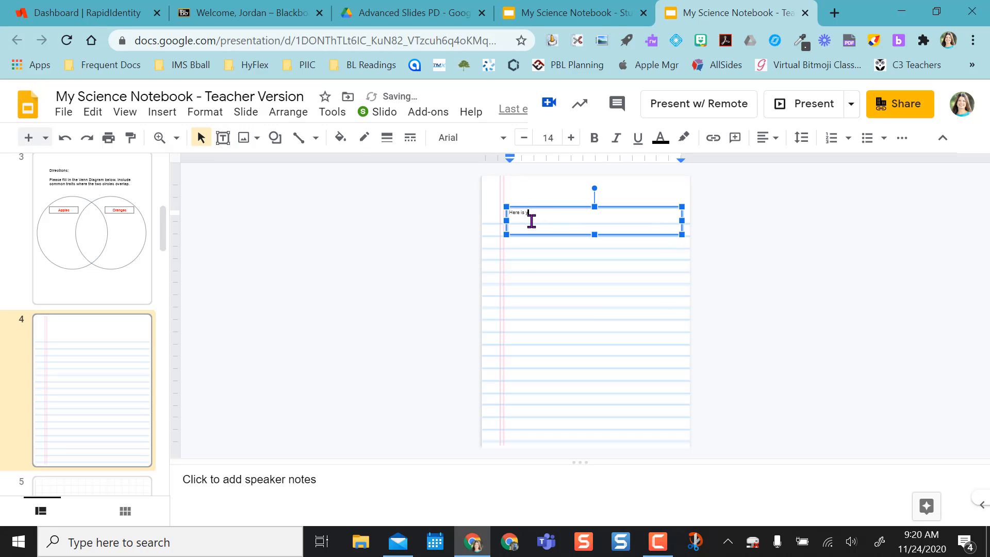
type("your Journal")
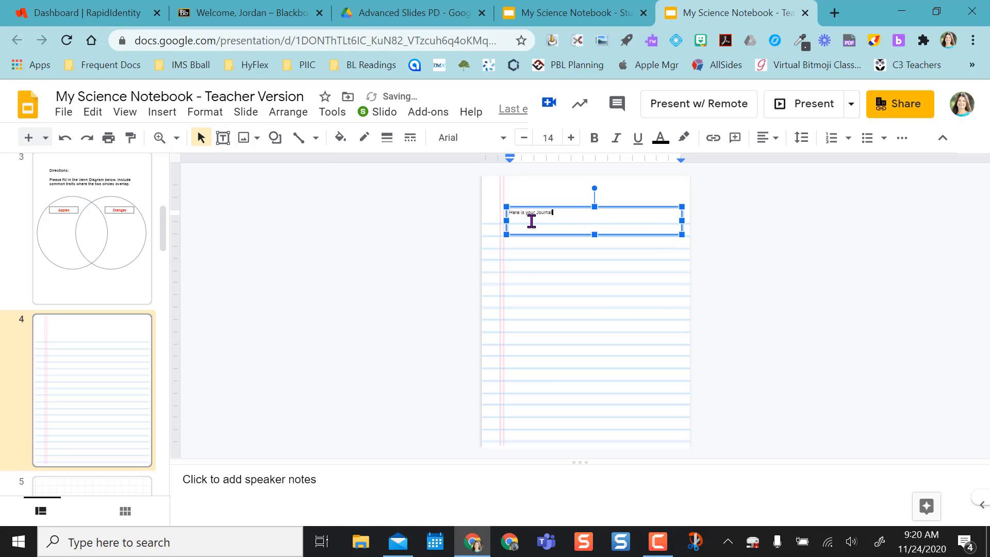
type("Prompt for today.")
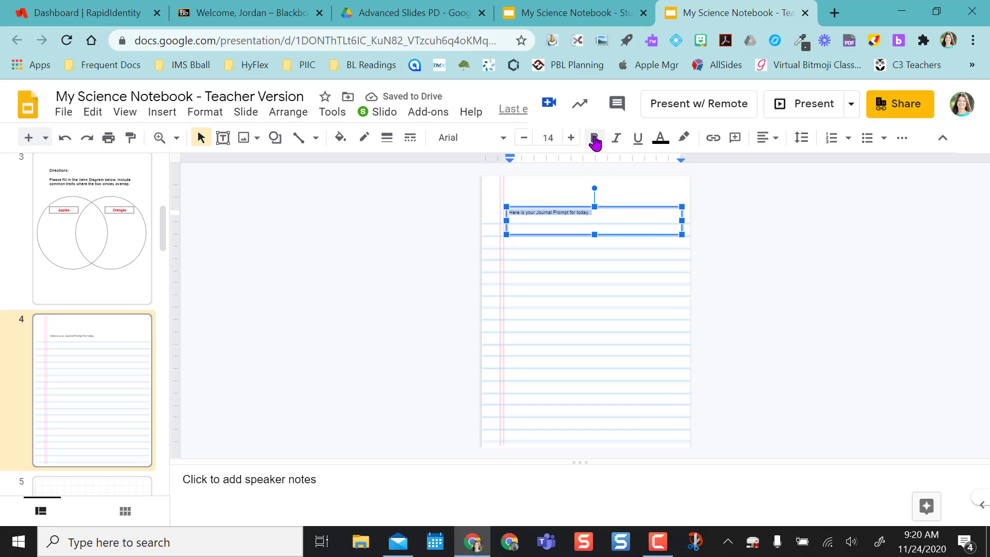
left_click(571, 138)
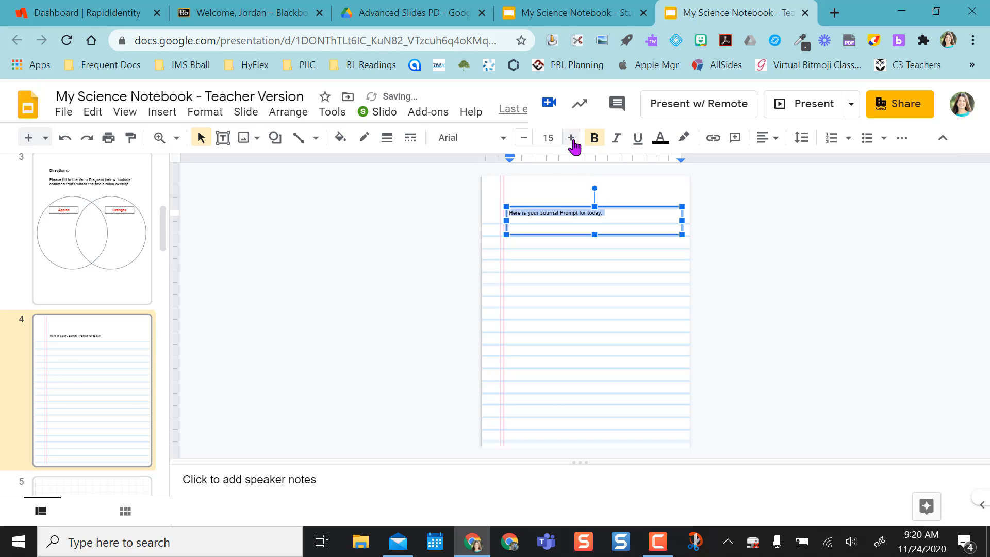
left_click(570, 138)
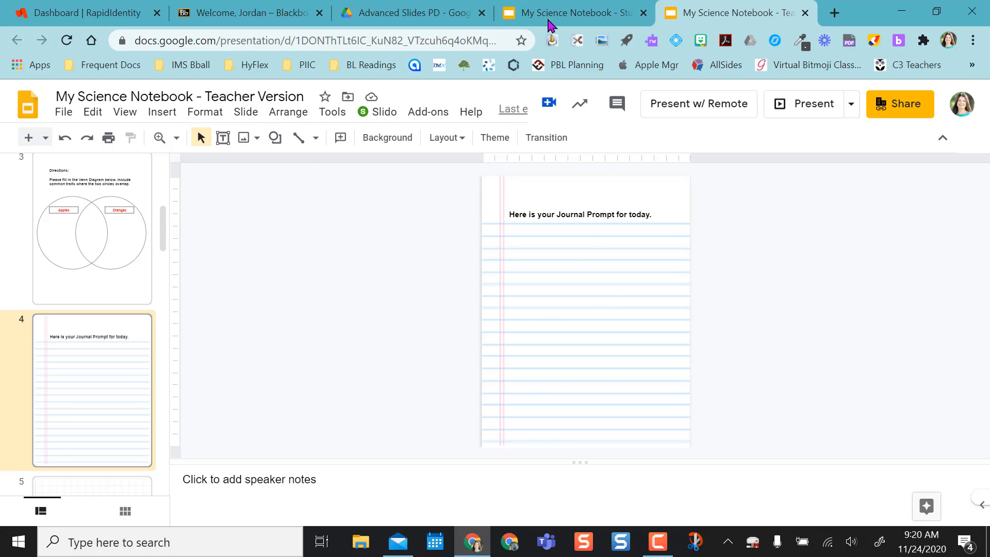
Step: Update the student version's slide 4 from the teacher, then return to the teacher version
left_click(573, 13)
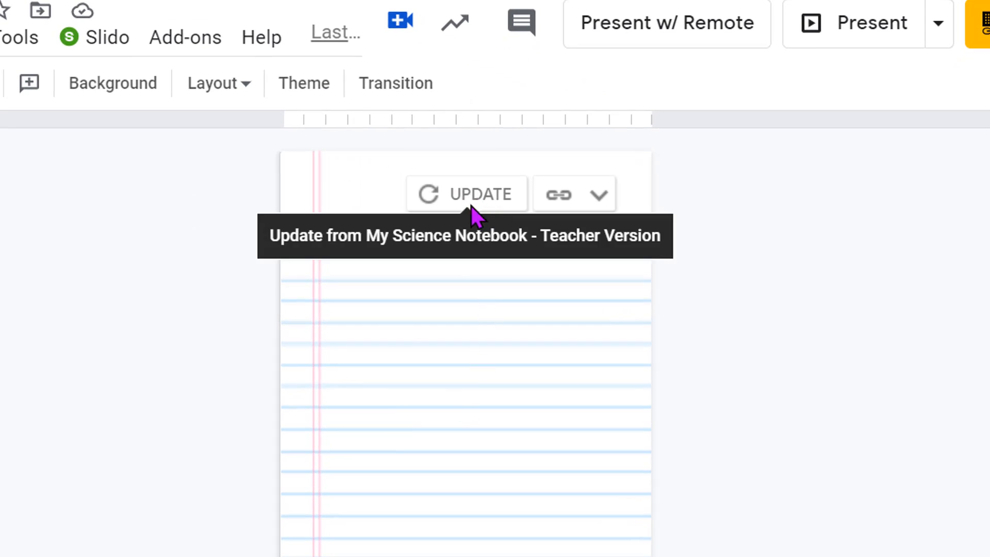
mouse_move(496, 207)
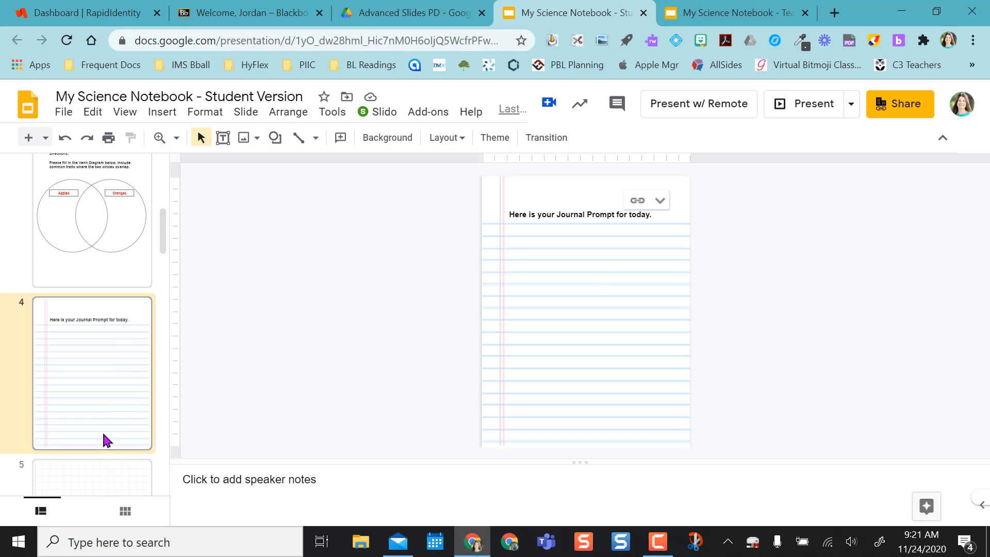
left_click(732, 13)
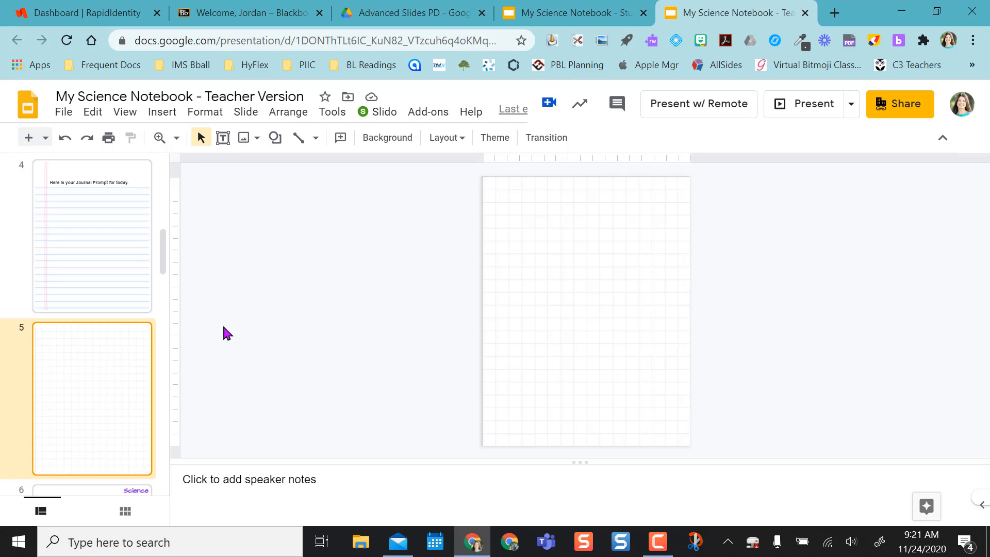
Step: Insert an oval from Shape > Shapes to draw a circle on grid slide 5
left_click(274, 137)
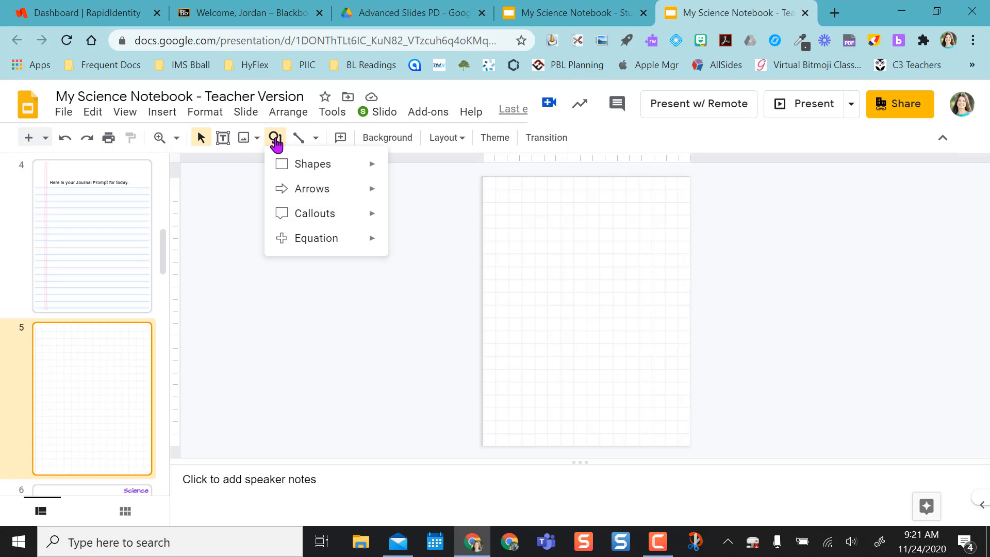
left_click(312, 164)
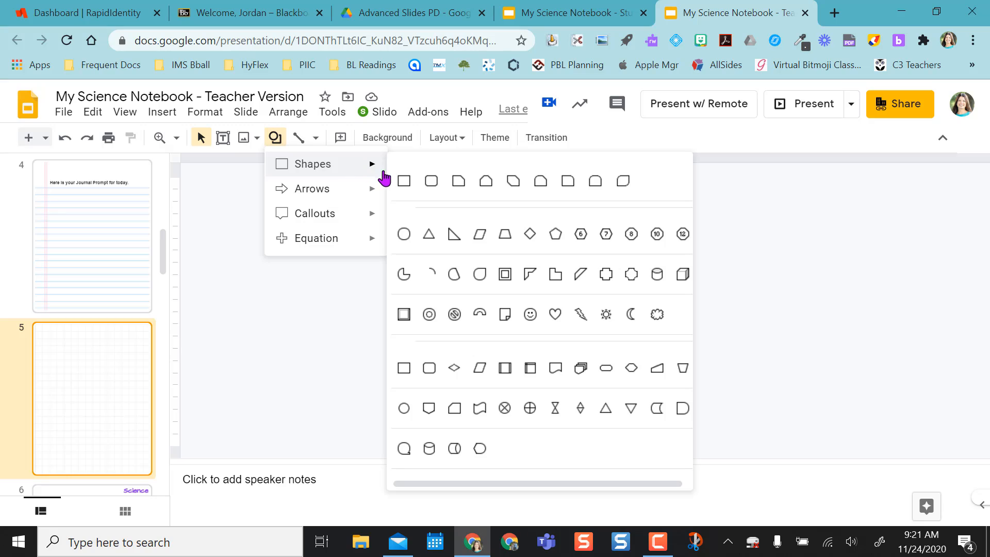
left_click(403, 234)
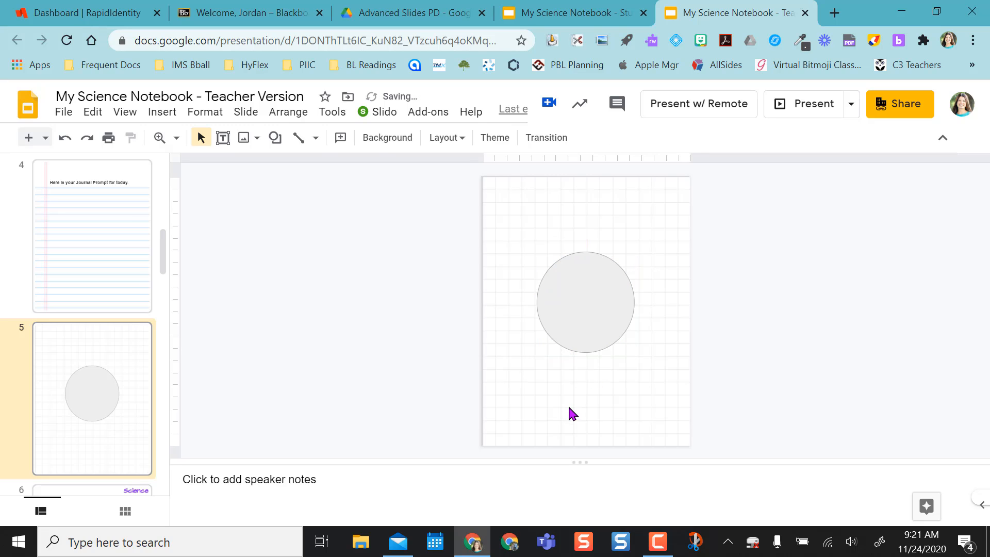
mouse_move(239, 320)
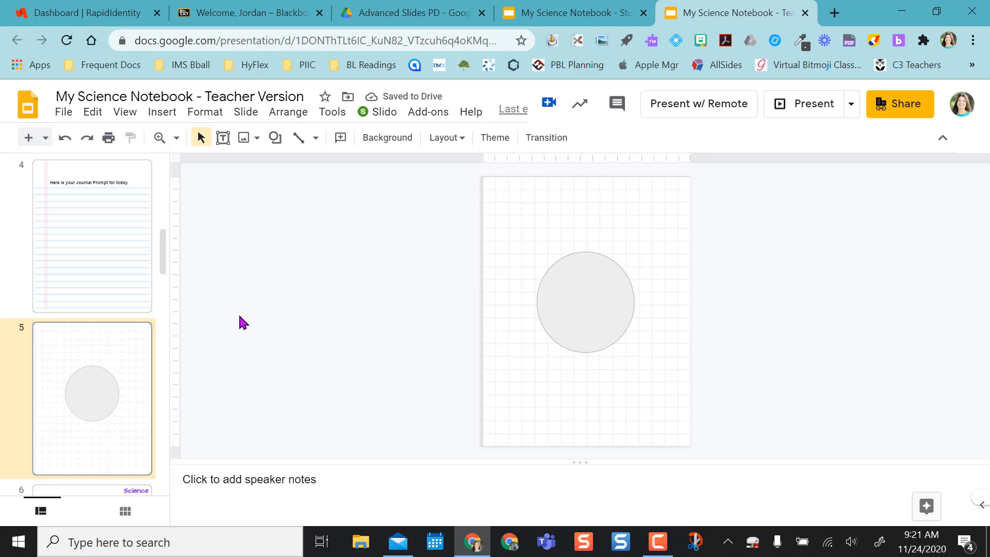
Step: Update the student version's grid slide 5 so the teacher's circle appears
left_click(573, 14)
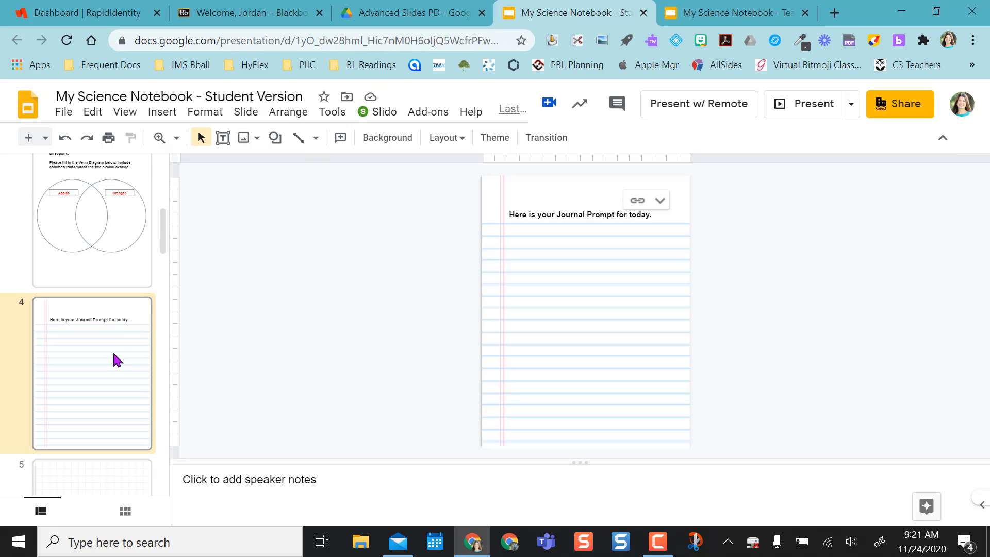
left_click(93, 372)
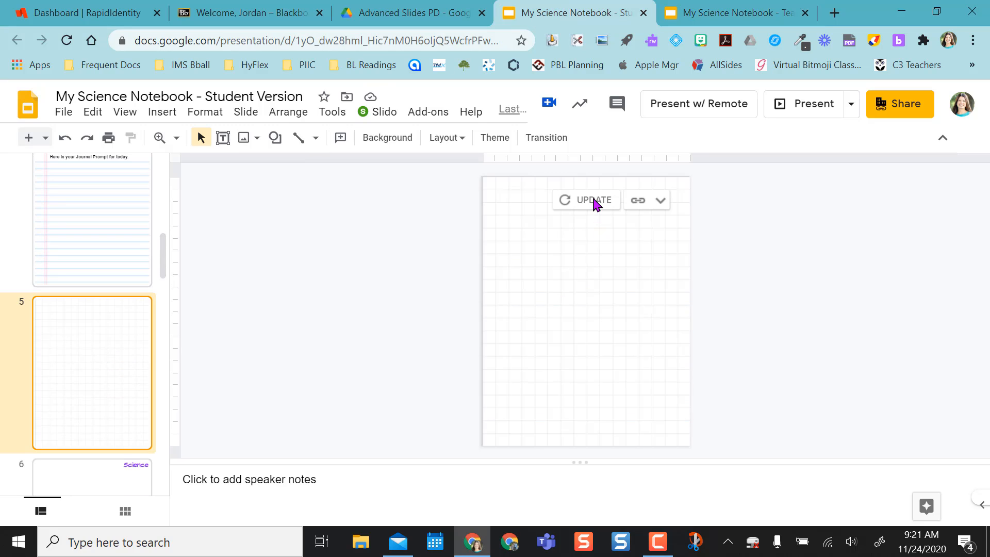
left_click(585, 200)
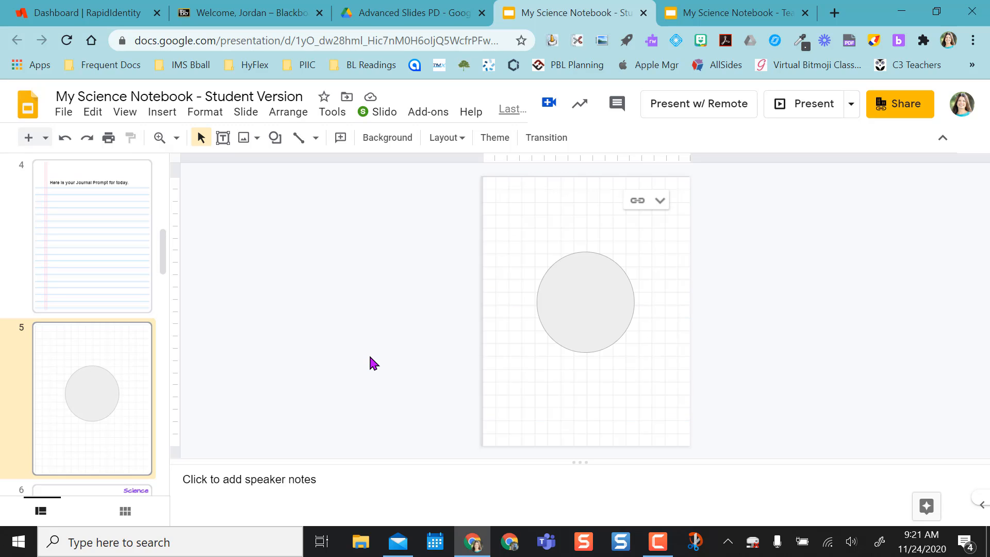
left_click(91, 234)
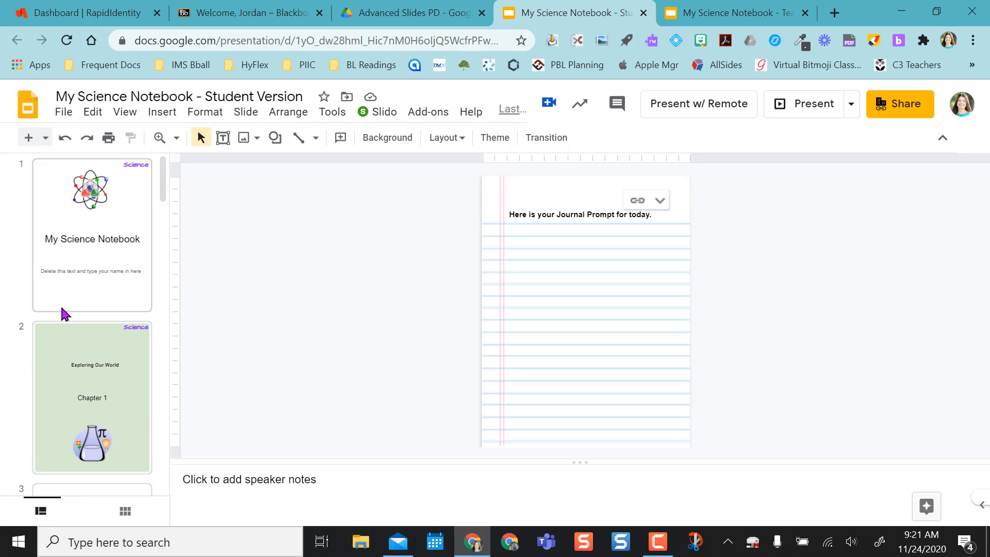
Step: Use Open source on the student's Exploring Our World slide 2 to reach the teacher version
left_click(92, 397)
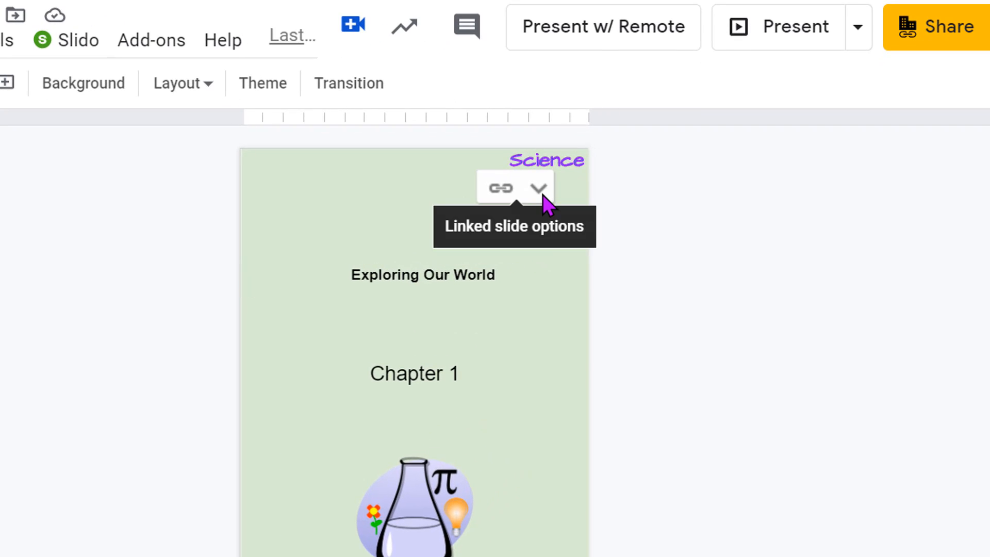
left_click(538, 187)
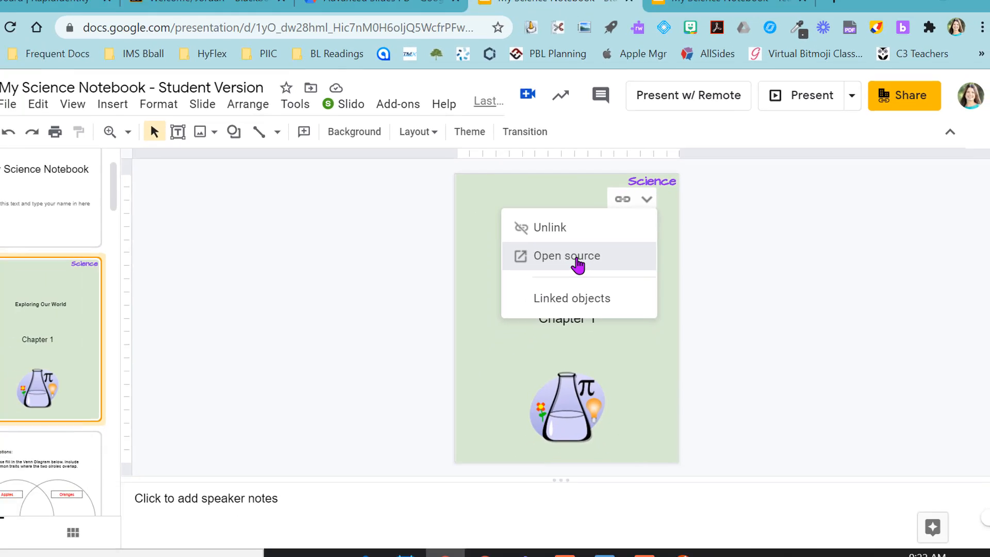
left_click(567, 256)
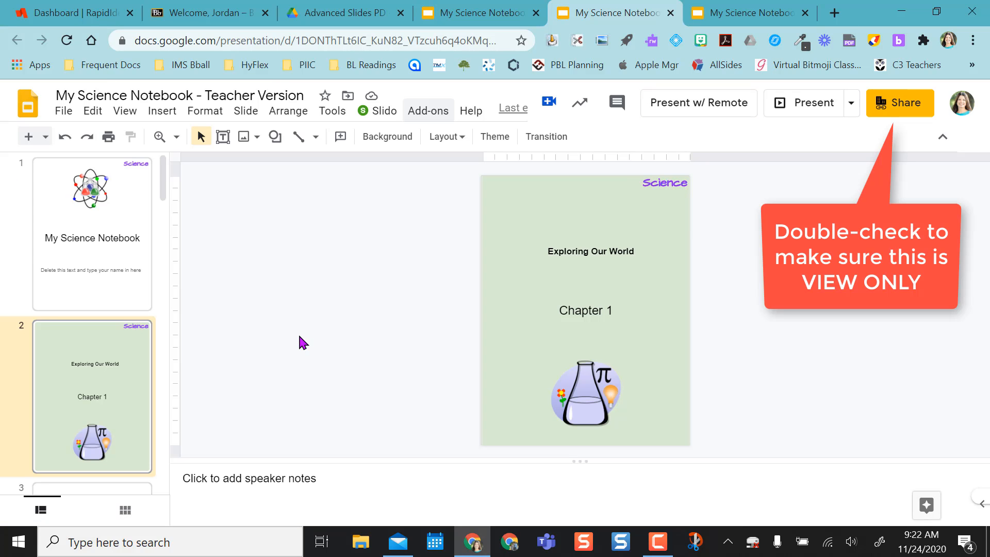
scroll("down", 3)
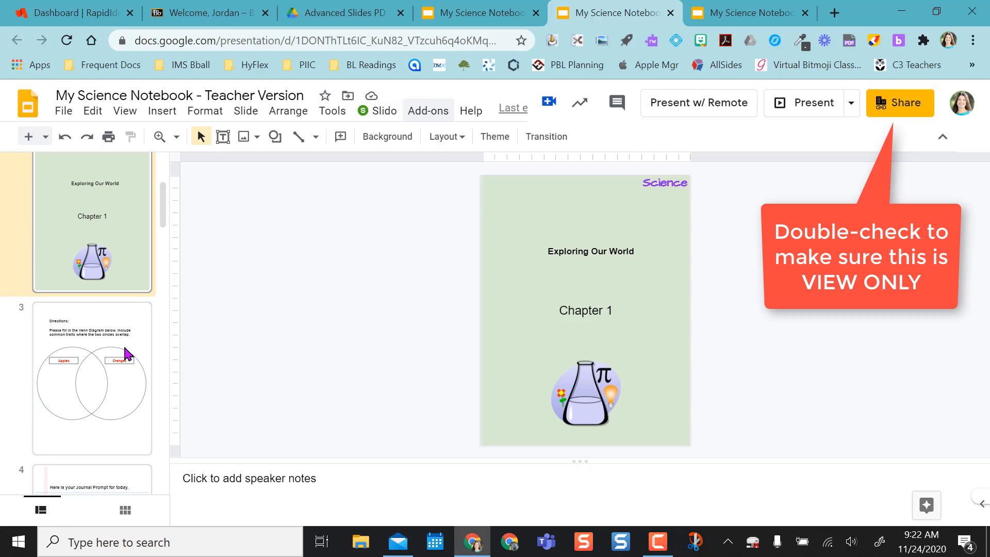
scroll("down", 3)
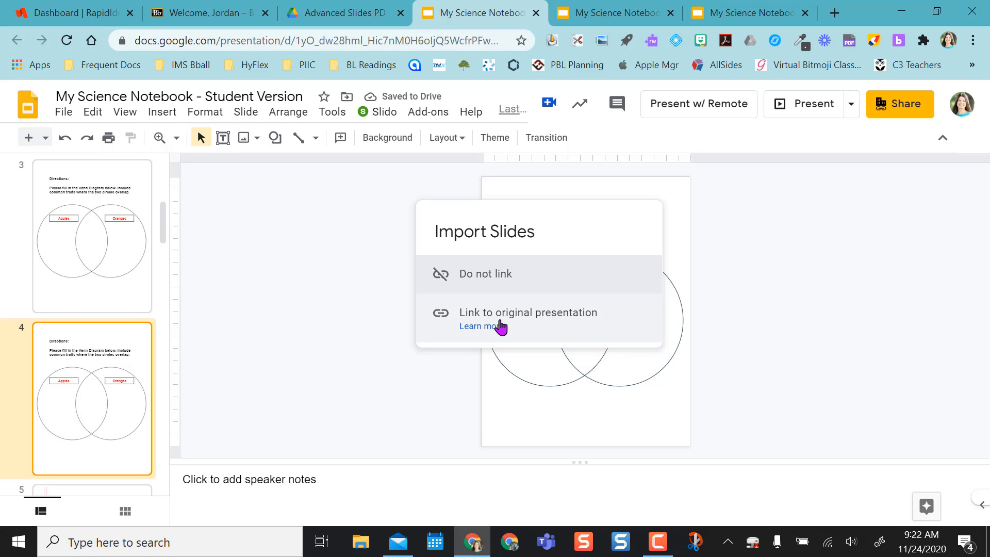
Step: Choose Link to original presentation for the pasted Venn diagram slide
left_click(528, 312)
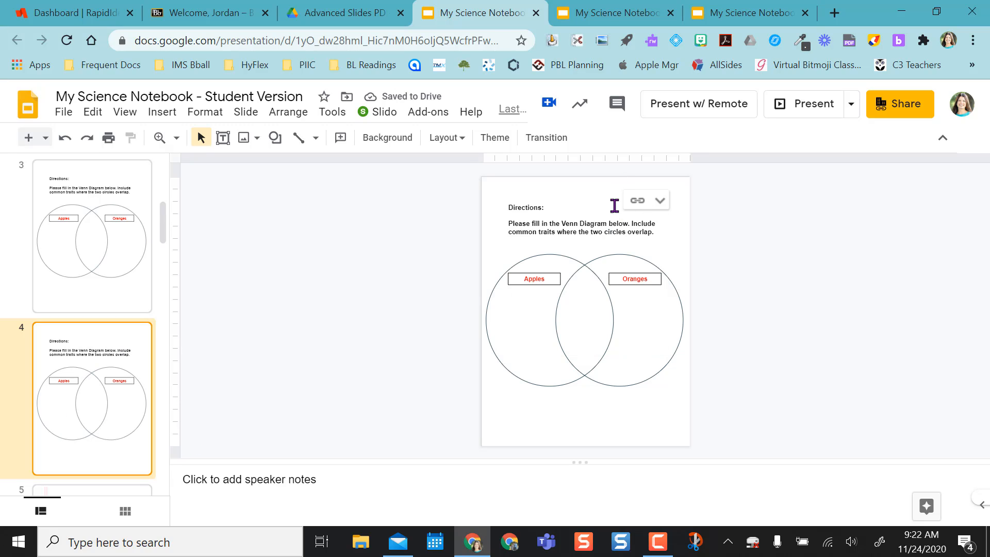
mouse_move(615, 313)
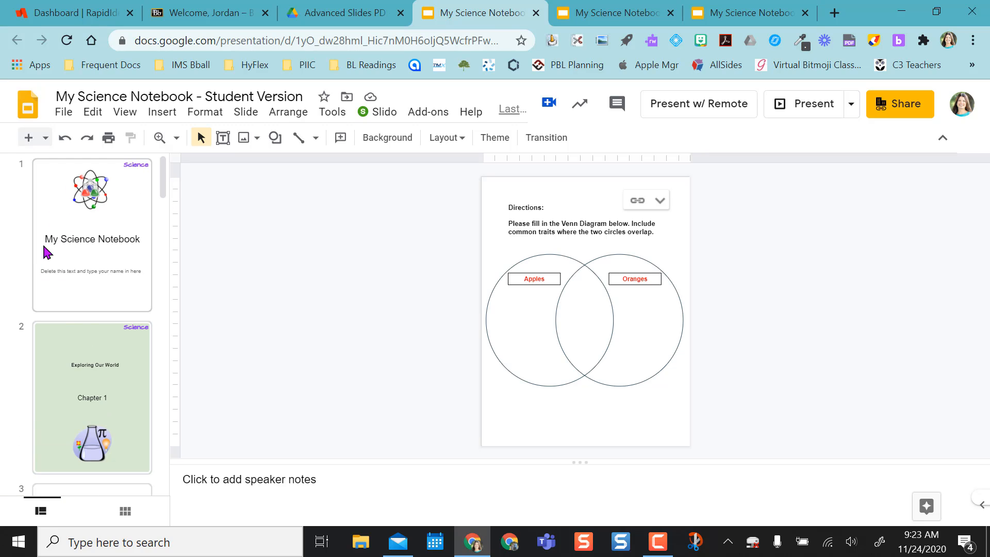
mouse_move(77, 407)
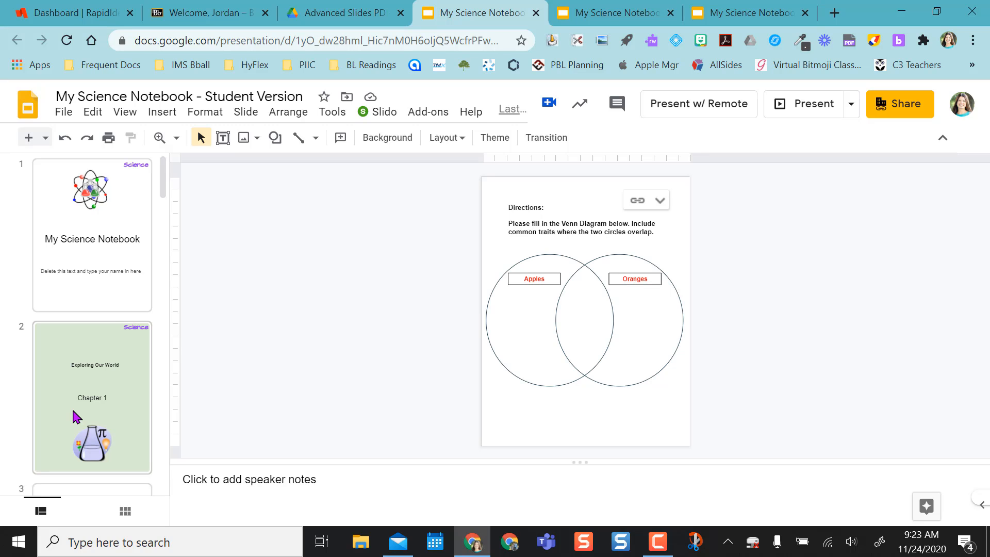
mouse_move(841, 313)
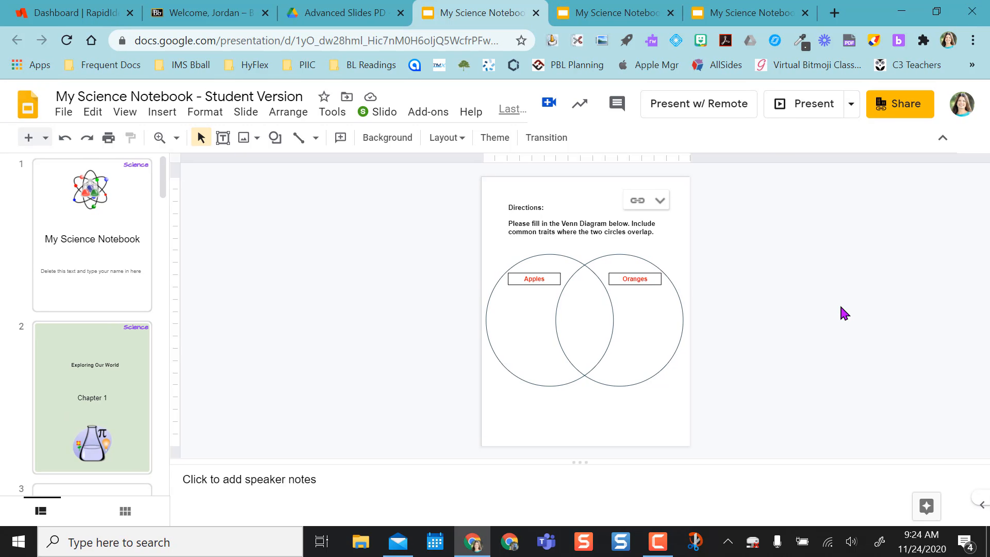